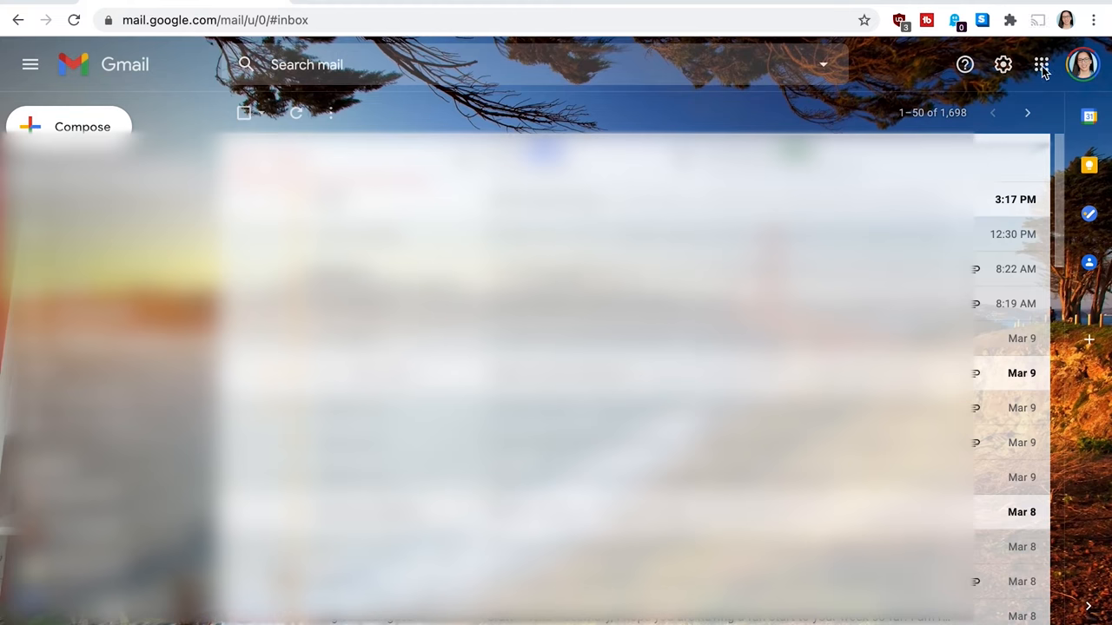
{"action": "mouse_move", "coordinate": [1042, 65]}
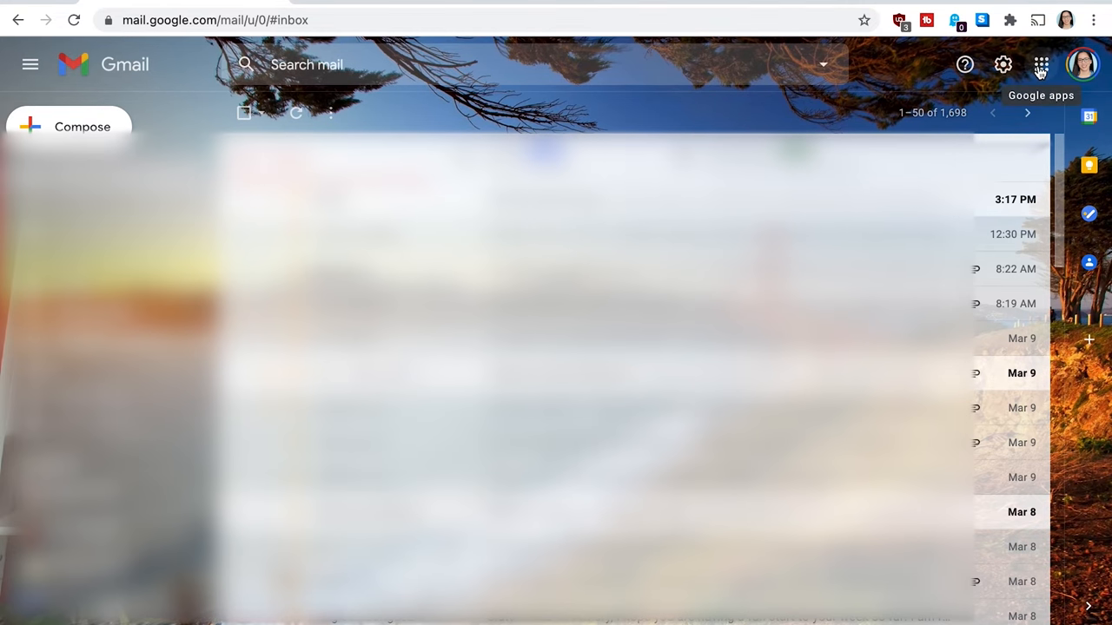
- Switch from the Gmail inbox to the Google Sheets start page via the apps grid
{"action": "left_click", "coordinate": [1041, 64]}
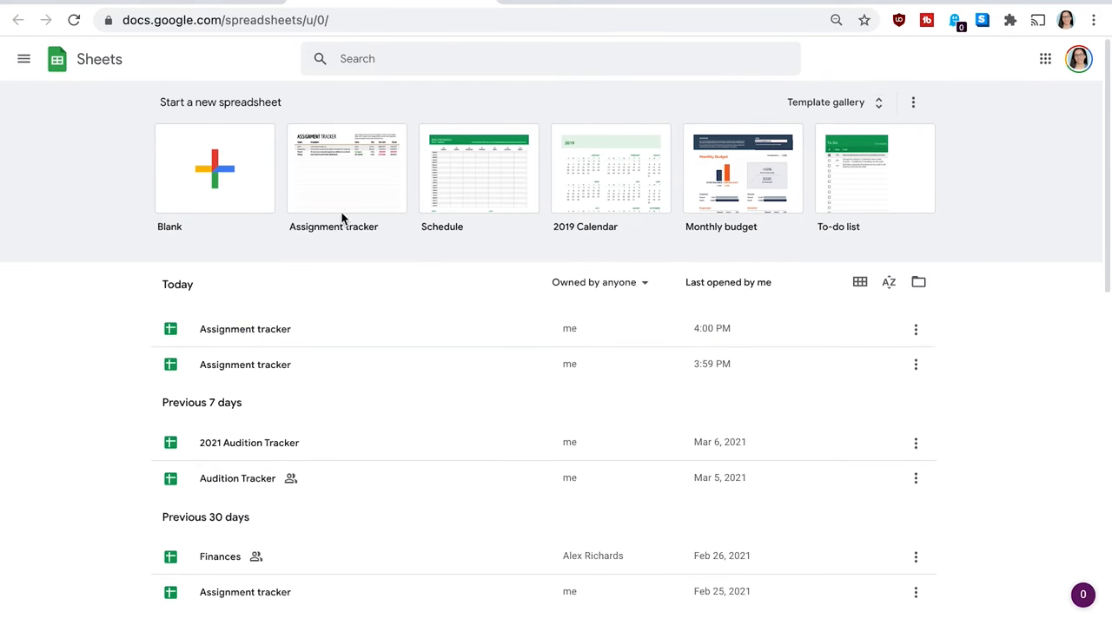
- Start a new spreadsheet from the Assignment tracker template
{"action": "left_click", "coordinate": [347, 168]}
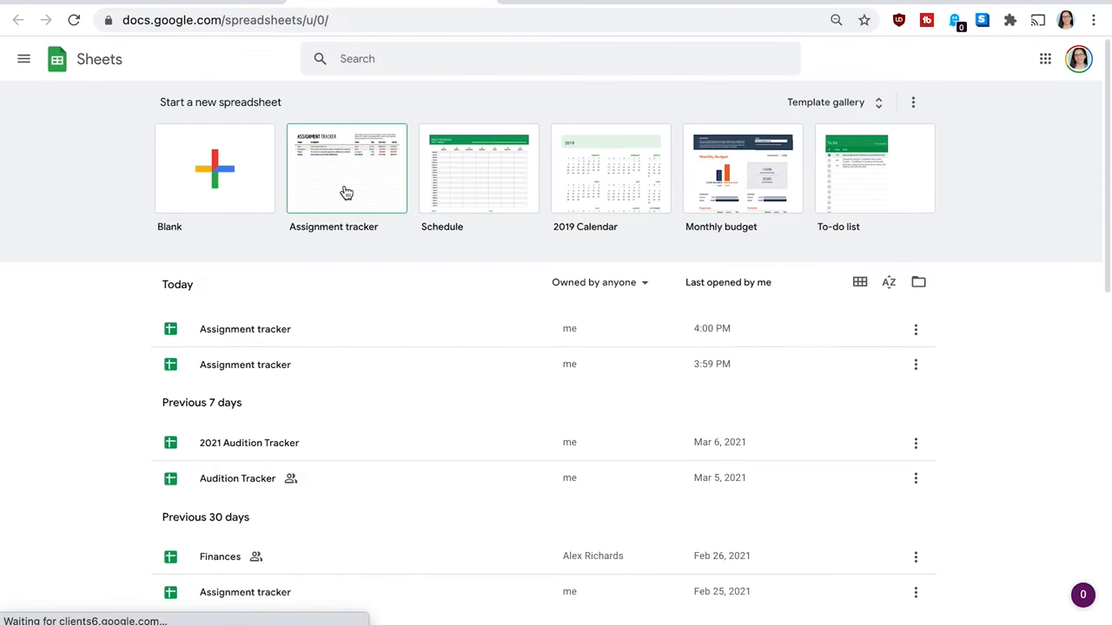
{"action": "left_click", "coordinate": [347, 169]}
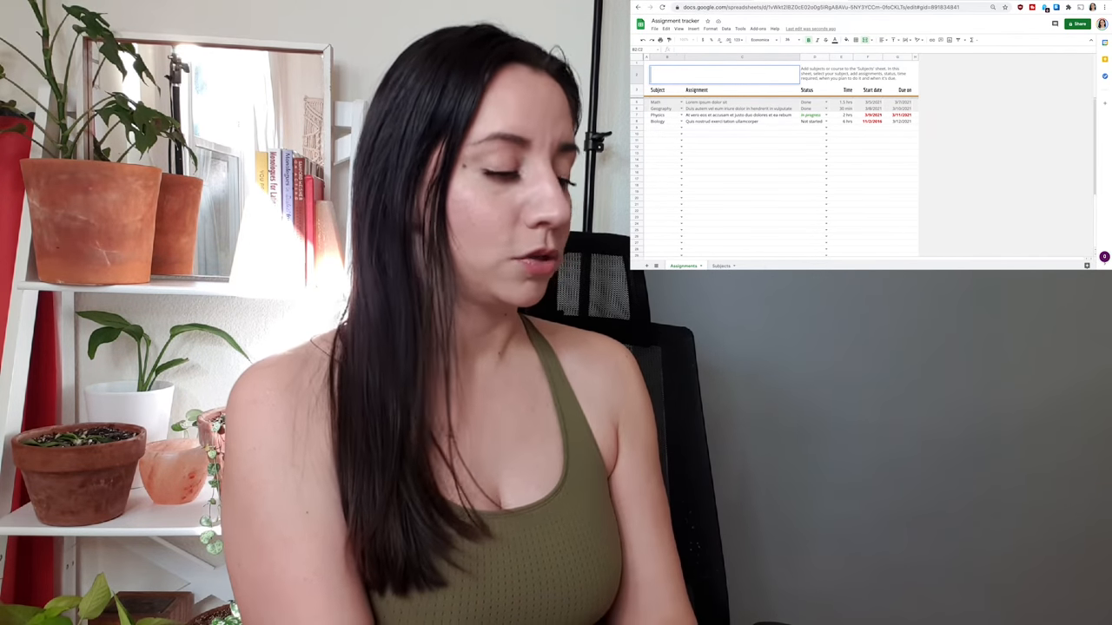
- Retitle the tracker 'Spring 2021 Talent Agencies' and check the choices in the first Agency Type cell
{"action": "type", "text": "Spring 2021 Talent Agencies"}
{"action": "left_click", "coordinate": [664, 90]}
{"action": "type", "text": "Agency Type"}
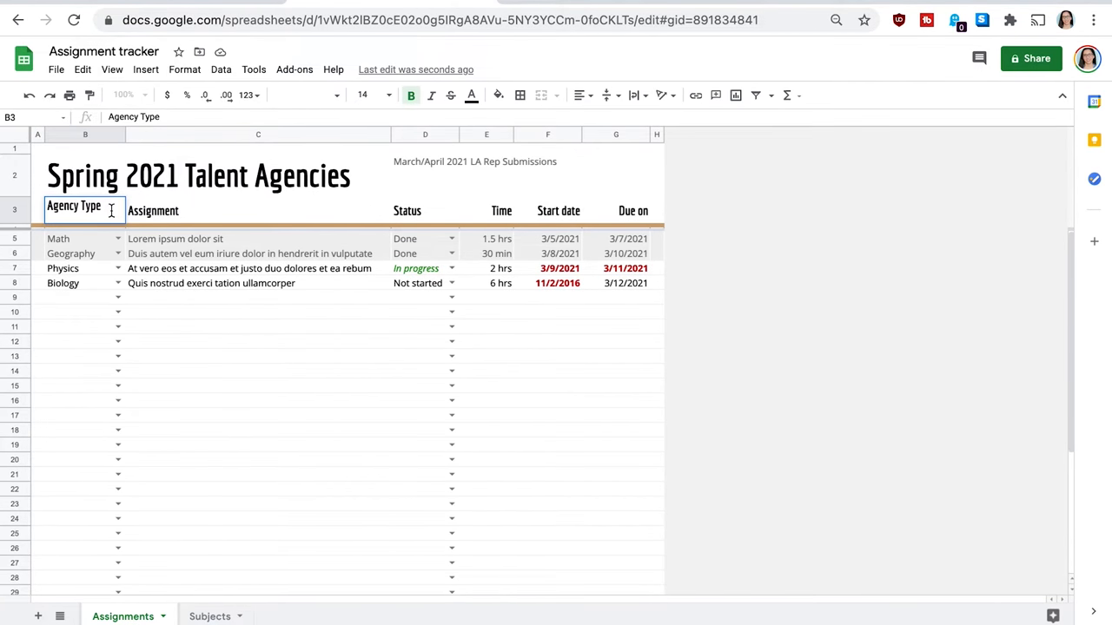
{"action": "left_click", "coordinate": [118, 240]}
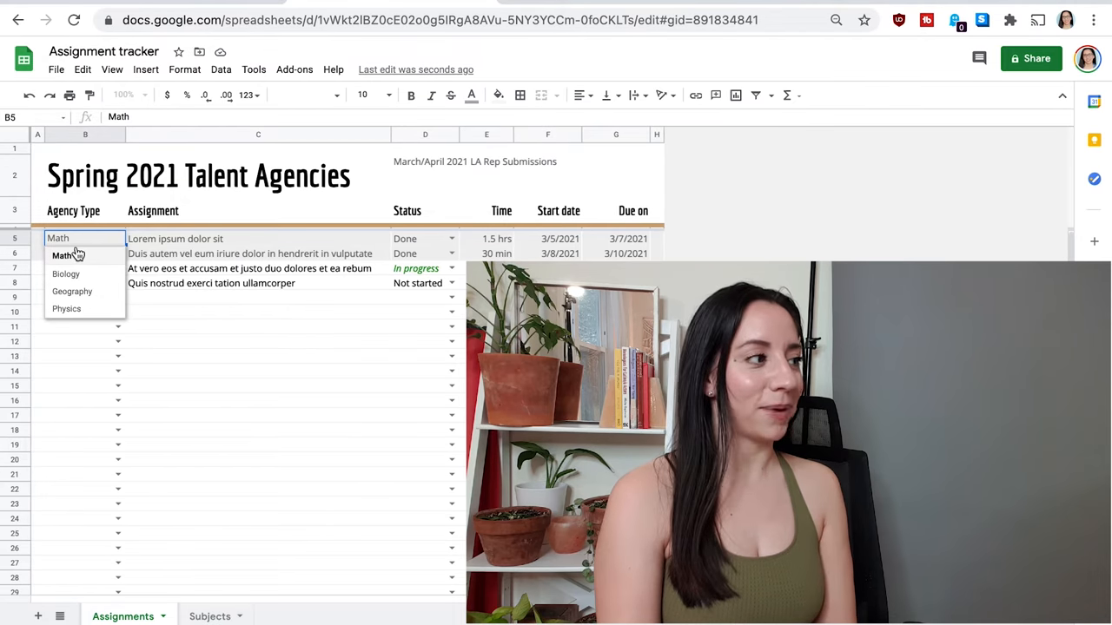
{"action": "mouse_move", "coordinate": [114, 304]}
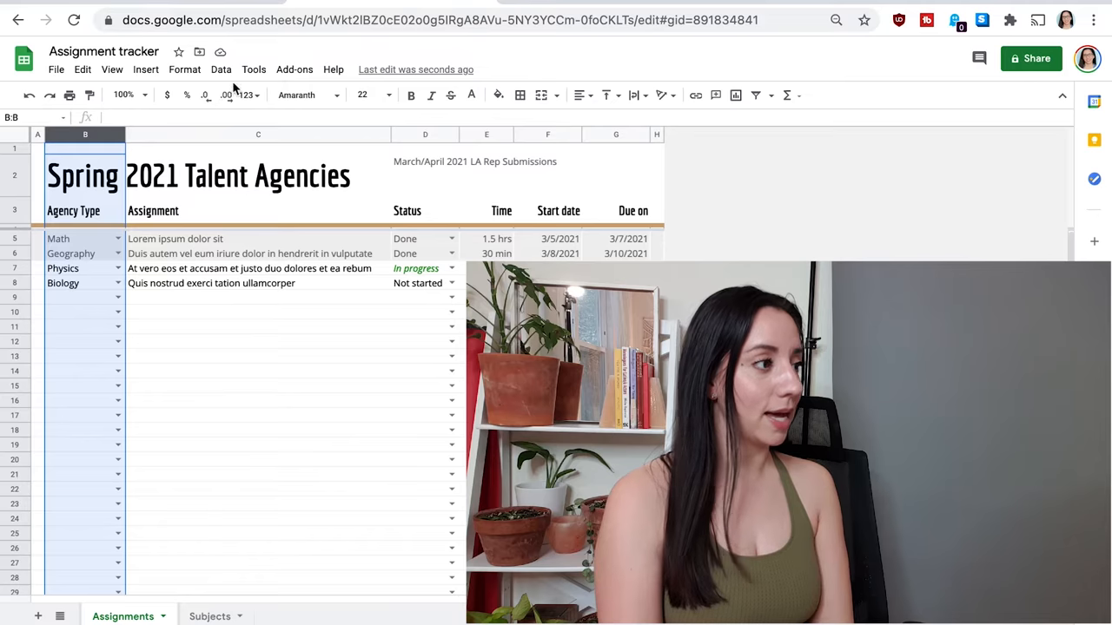
- Set column B's data validation criteria to a typed list of agency types
{"action": "left_click", "coordinate": [220, 69]}
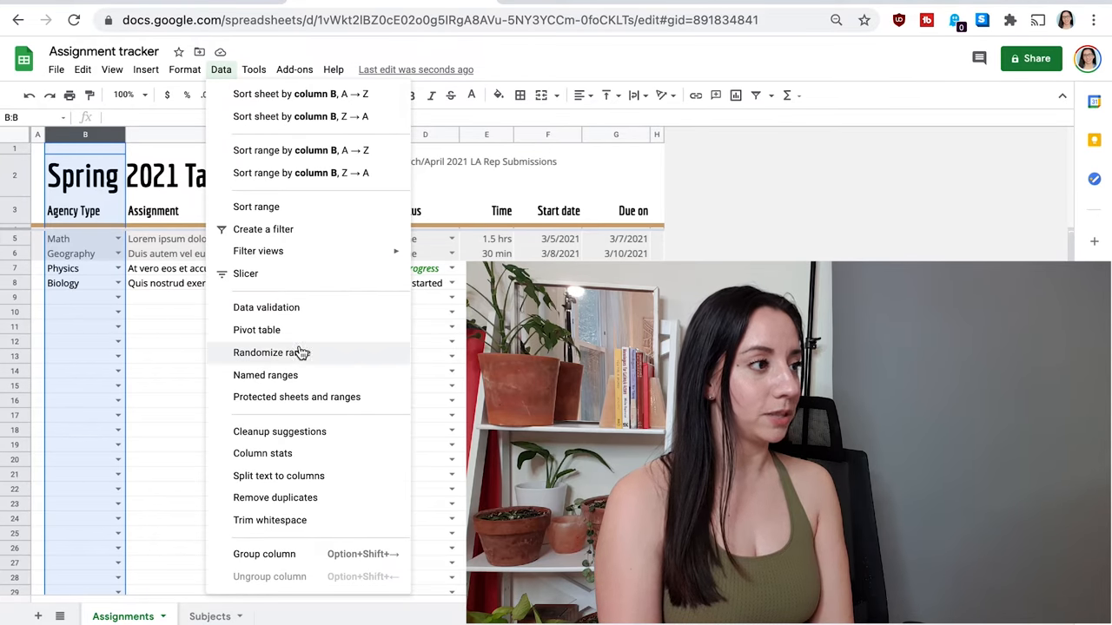
{"action": "left_click", "coordinate": [266, 305]}
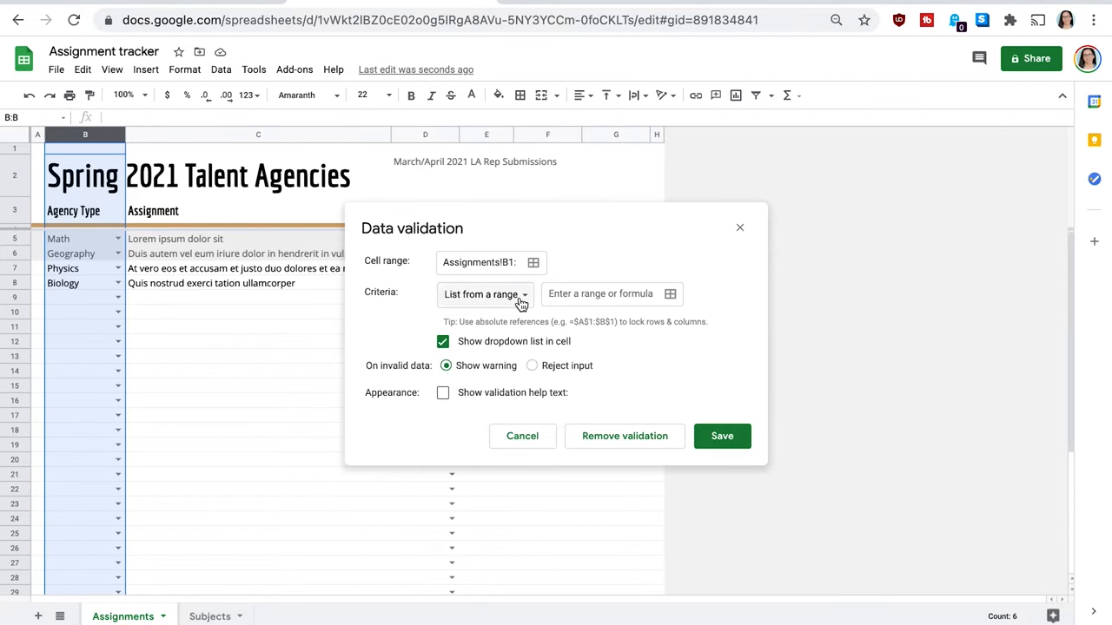
{"action": "left_click", "coordinate": [484, 293]}
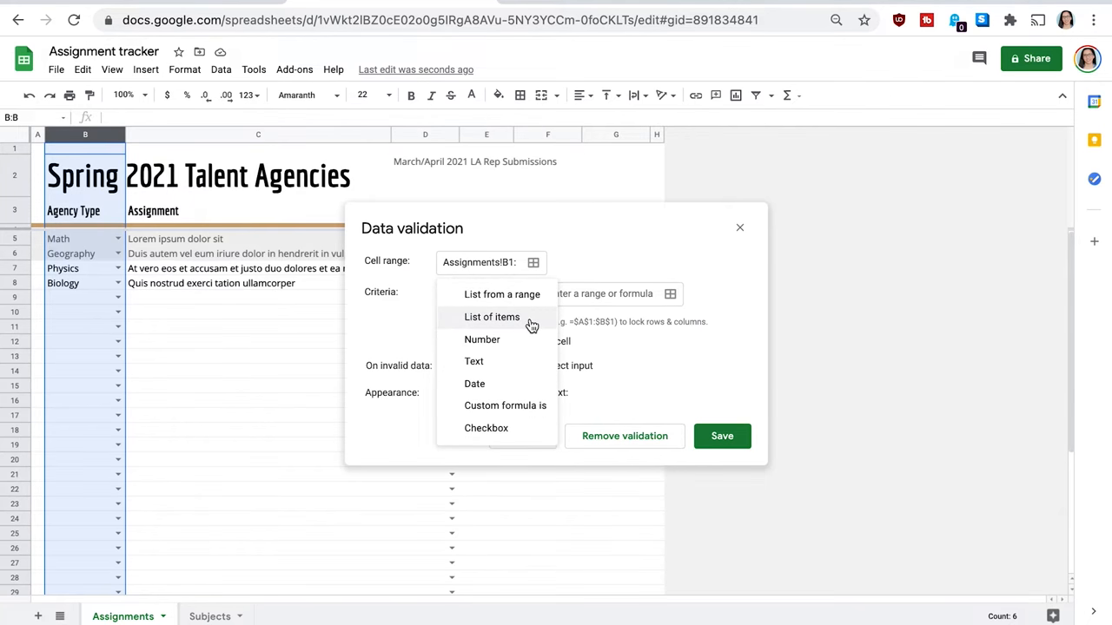
{"action": "left_click", "coordinate": [491, 316]}
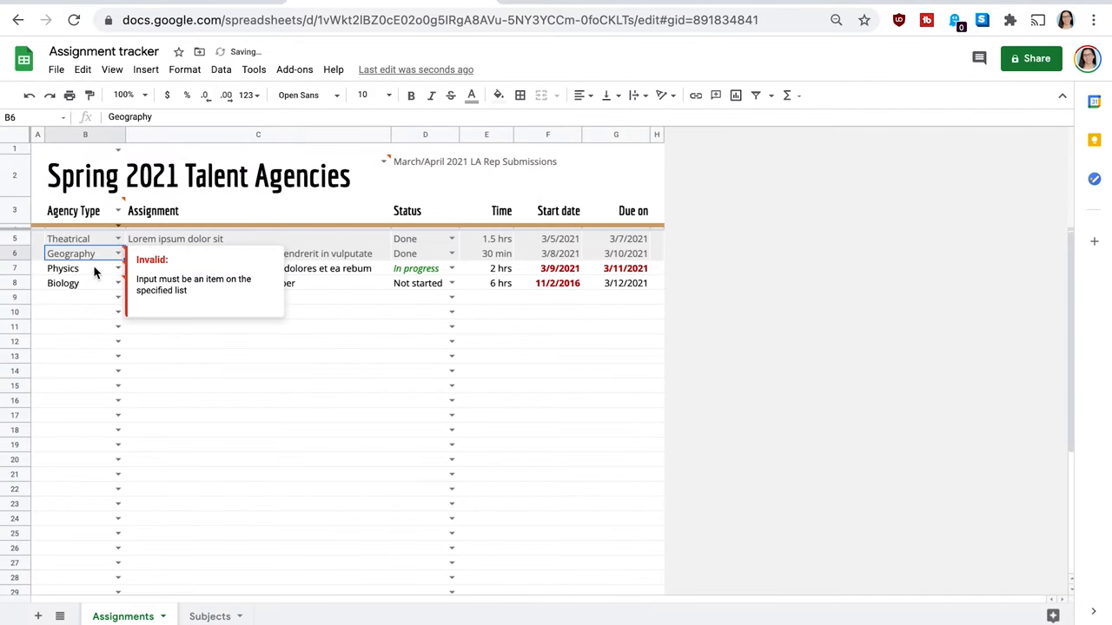
- Rename the Assignment heading in C3 to 'Talent Agency'
{"action": "left_click", "coordinate": [257, 210]}
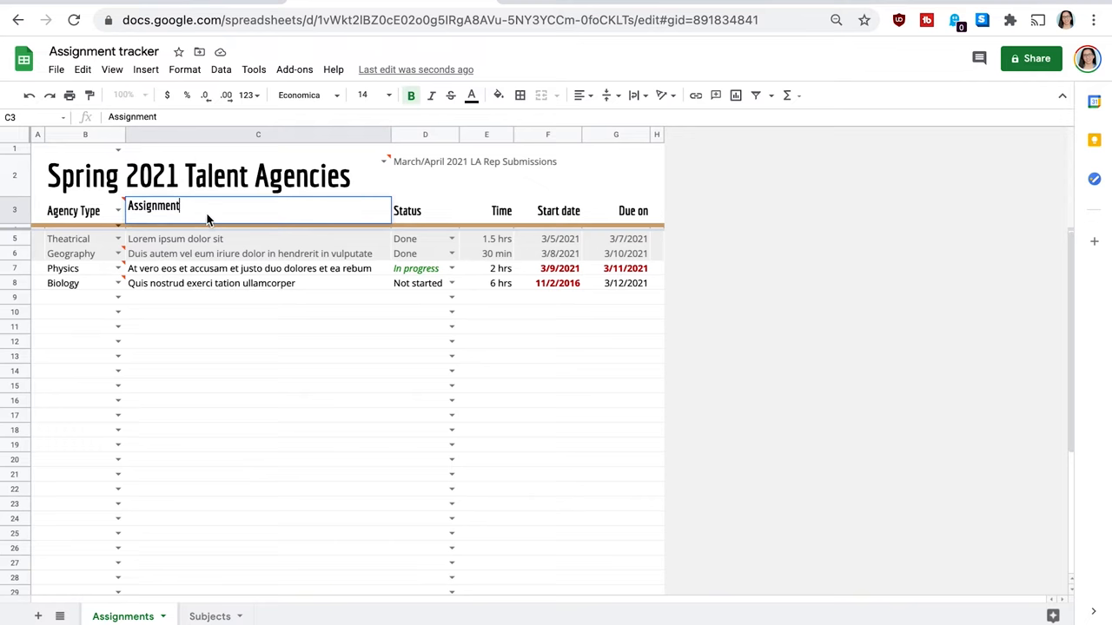
{"action": "double_click", "coordinate": [153, 205]}
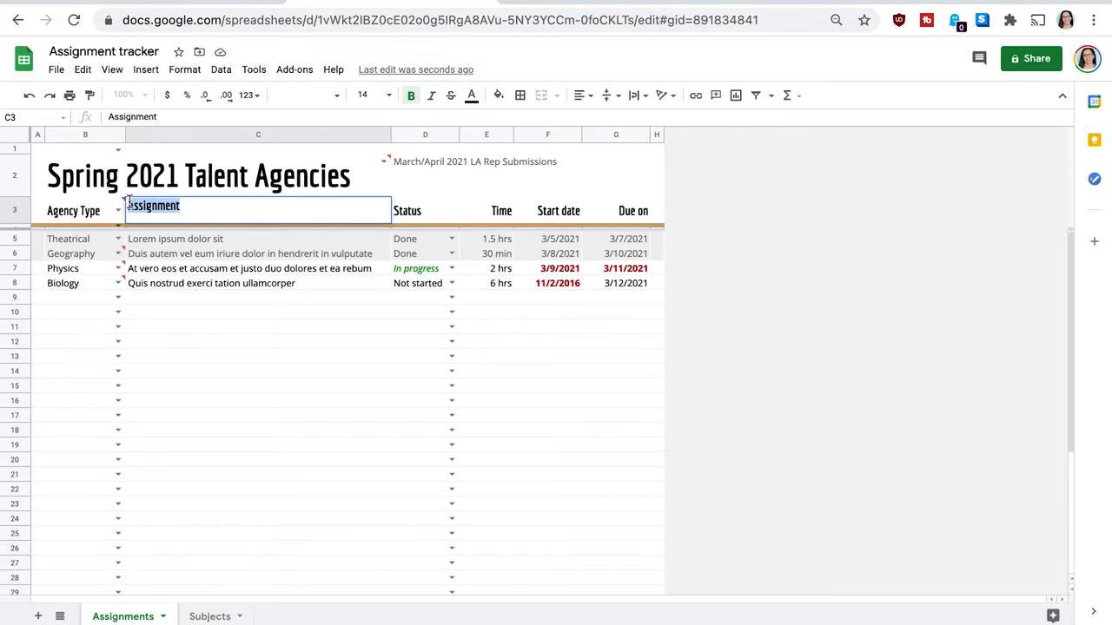
{"action": "type", "text": "Talent Agency"}
{"action": "left_click", "coordinate": [424, 210]}
{"action": "type", "text": "Location"}
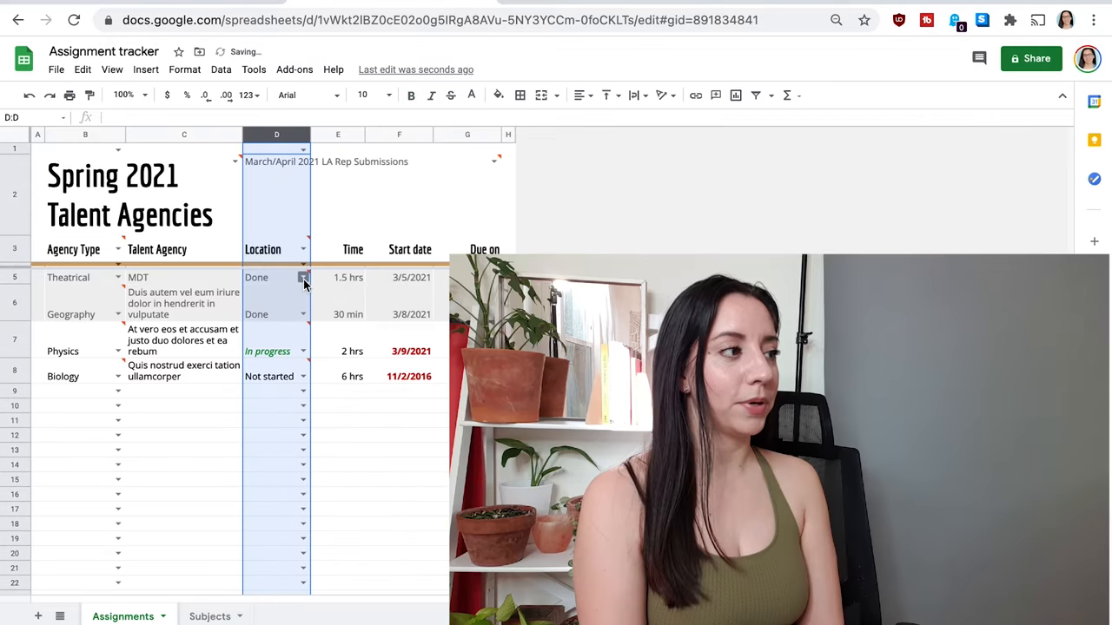
- Set MDT's location to LA and enter 'Address, Email, Phone Number' under Contact Info
{"action": "left_click", "coordinate": [302, 277]}
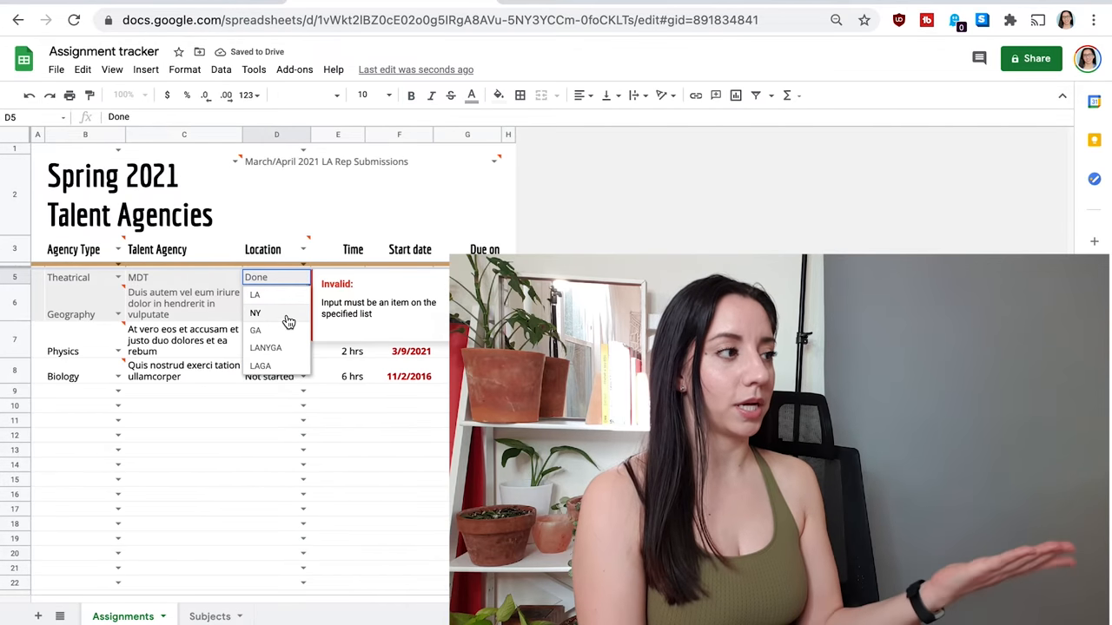
{"action": "mouse_move", "coordinate": [277, 347]}
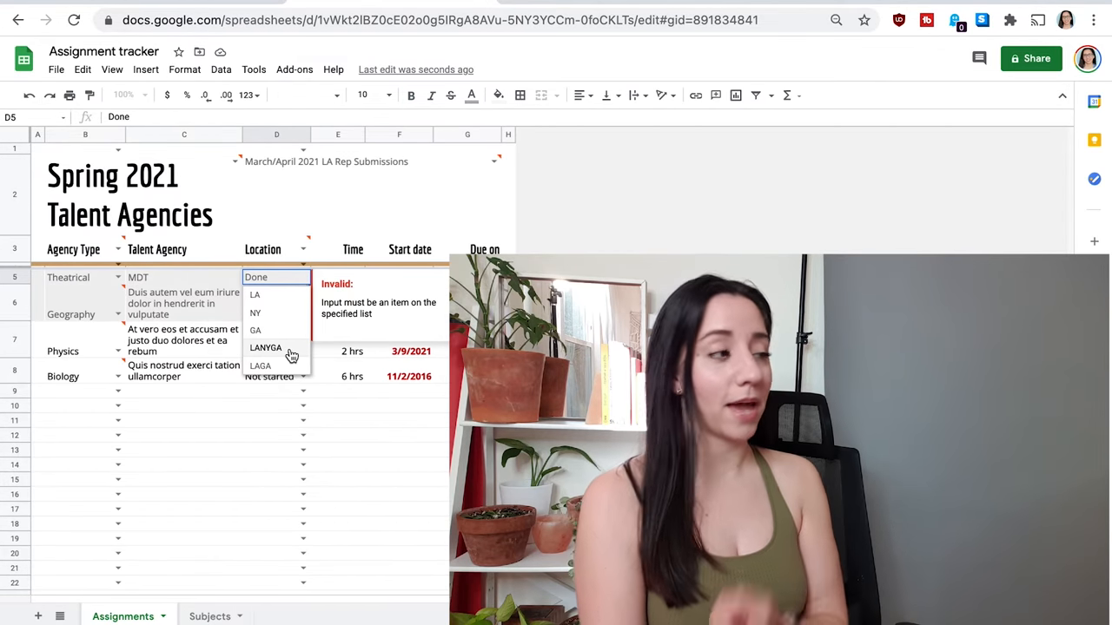
{"action": "mouse_move", "coordinate": [261, 364]}
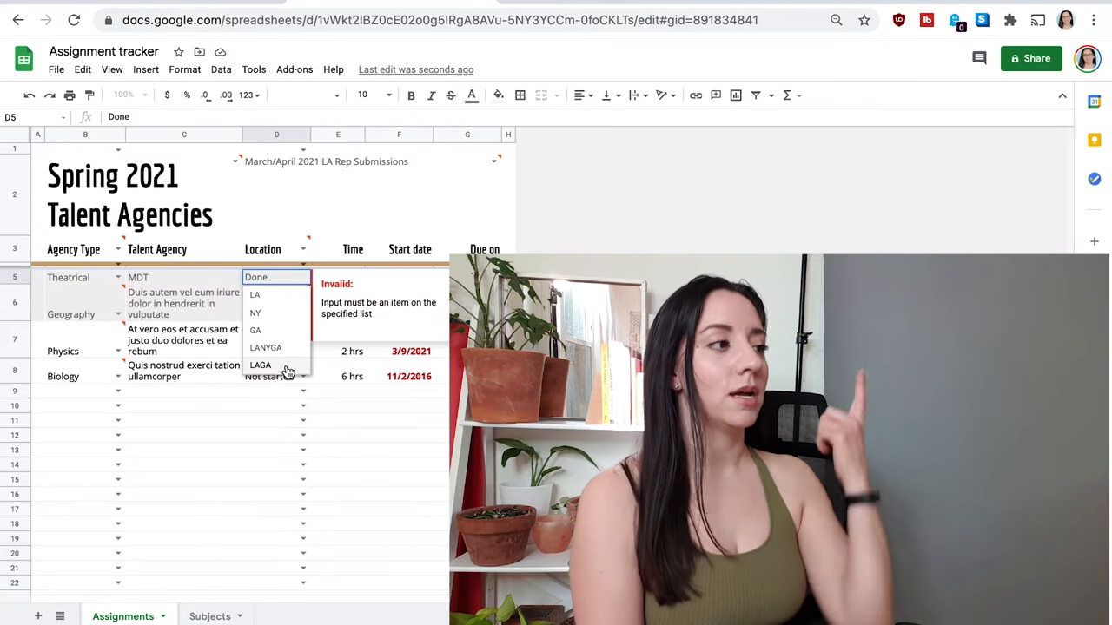
{"action": "mouse_move", "coordinate": [278, 296]}
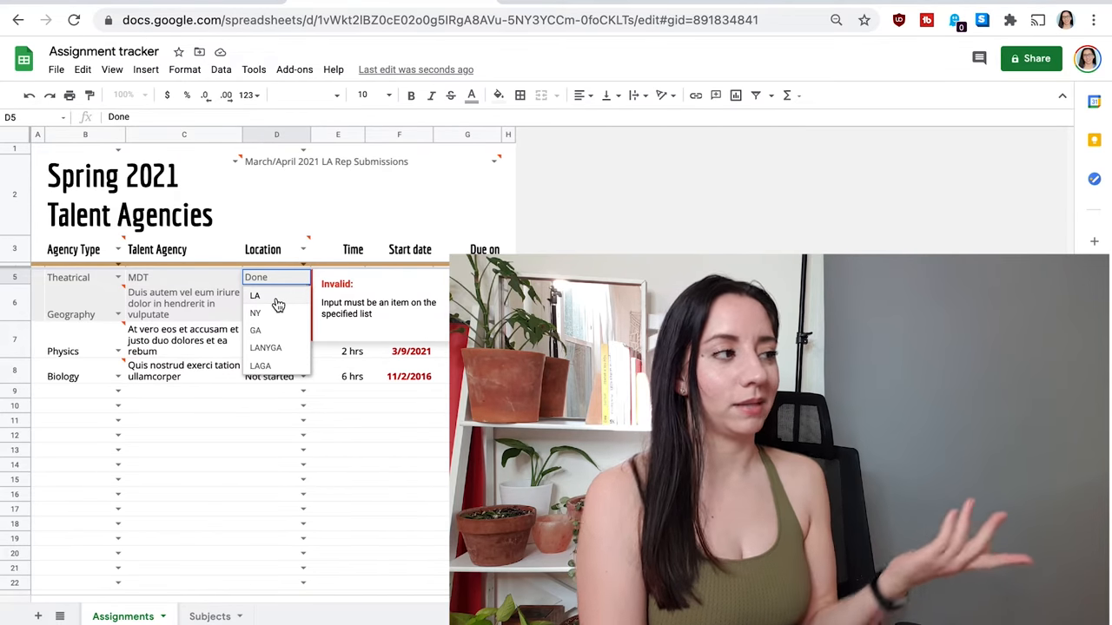
{"action": "left_click", "coordinate": [254, 295]}
{"action": "type", "text": "E"}
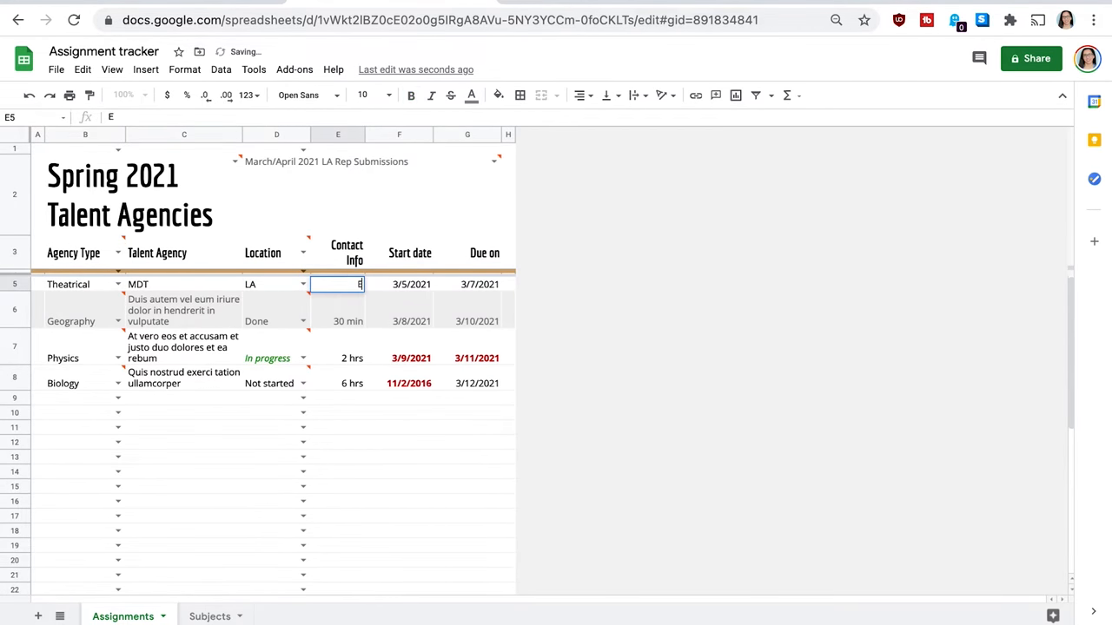
{"action": "type", "text": "Addres, Email, Phone"}
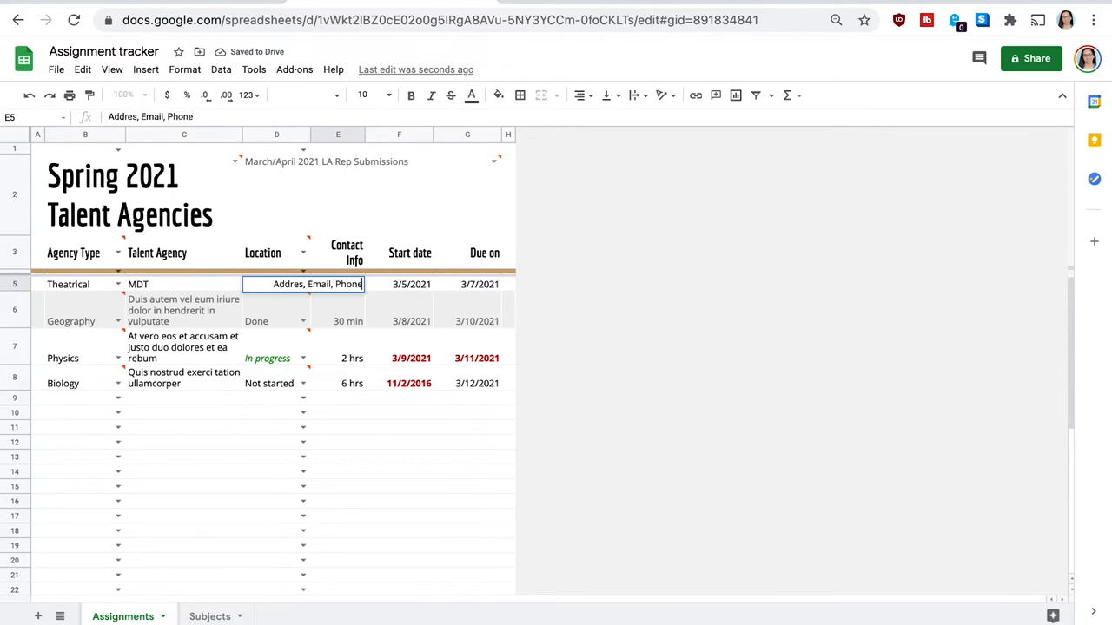
{"action": "type", "text": "Number"}
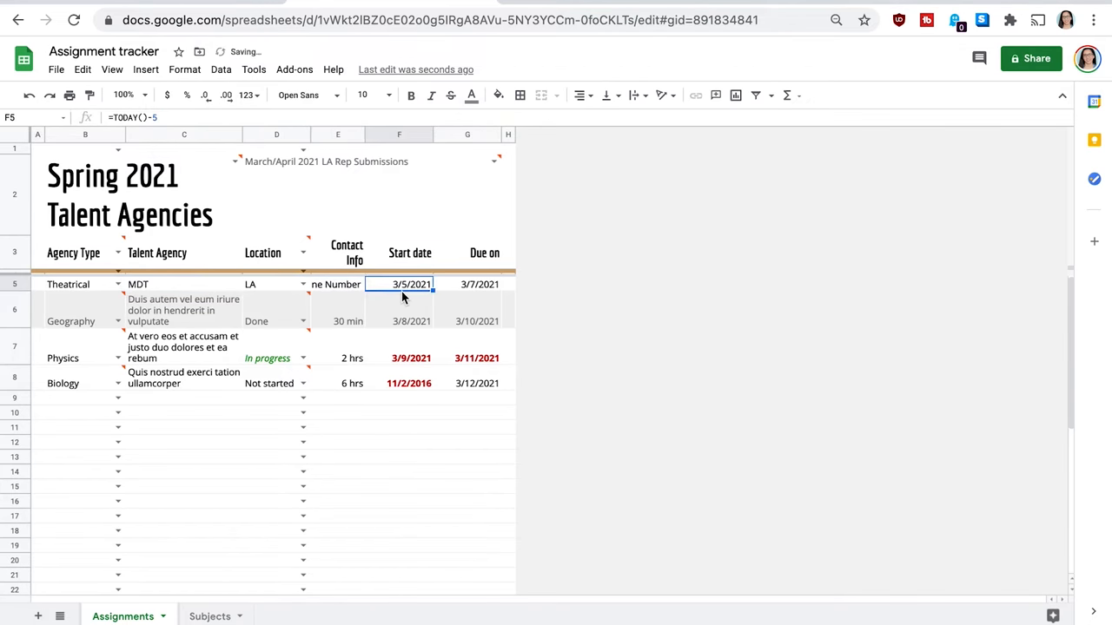
{"action": "mouse_move", "coordinate": [401, 268]}
{"action": "type", "text": "Show"}
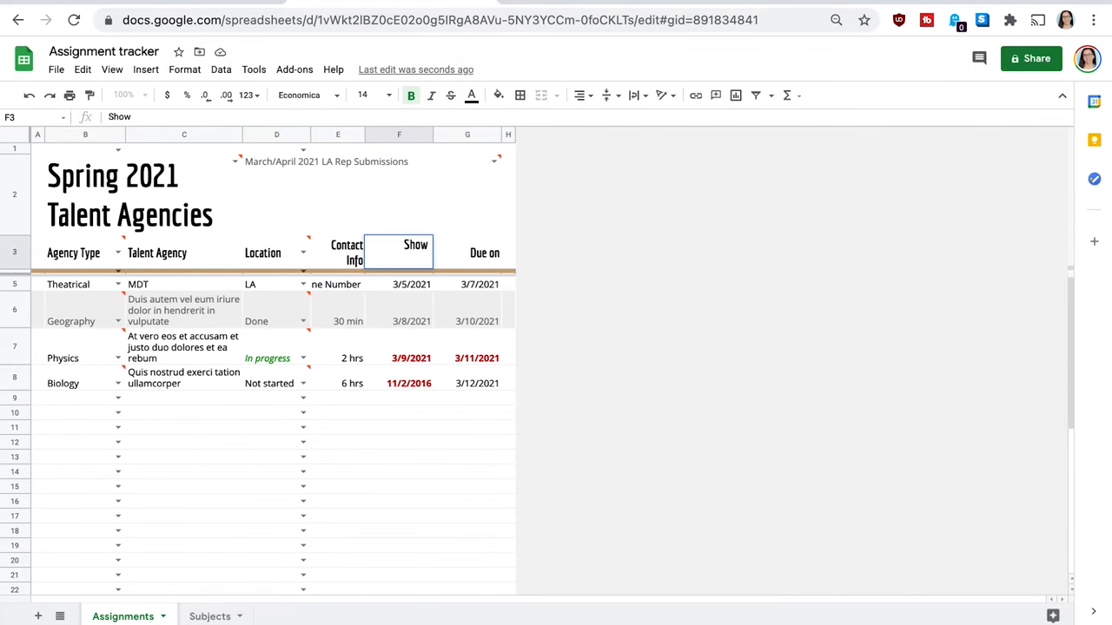
- Enter 'Gentefied' as the show for the MDT row
{"action": "type", "text": "Gentefied"}
{"action": "left_click", "coordinate": [467, 252]}
{"action": "type", "text": "Actor, Role"}
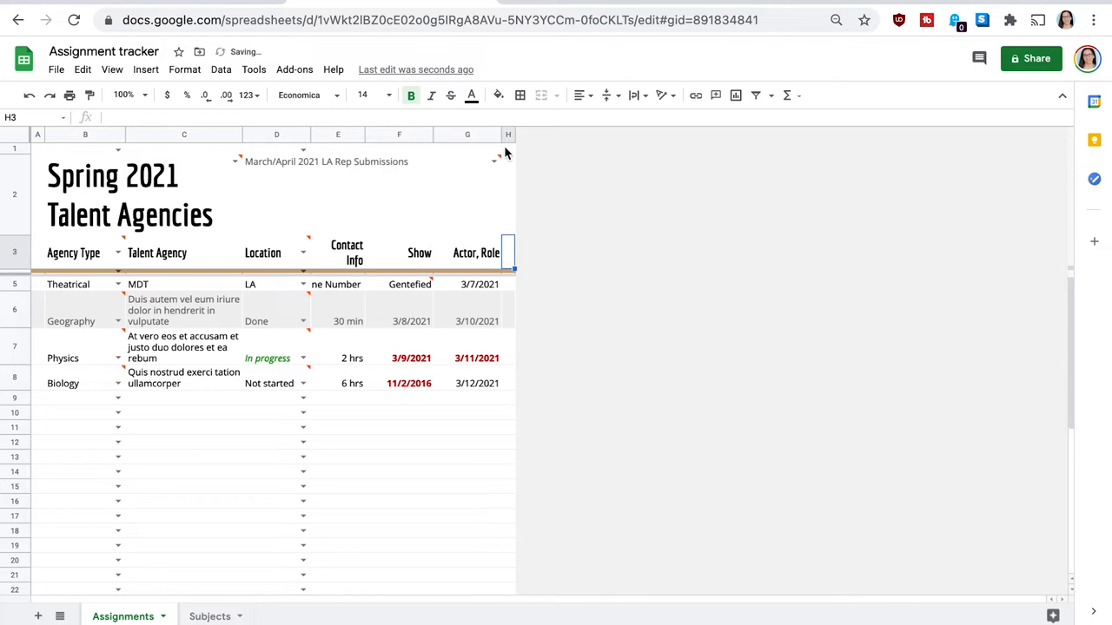
- Insert a blank column right of H and another left of I, then begin the new heading
{"action": "right_click", "coordinate": [507, 133]}
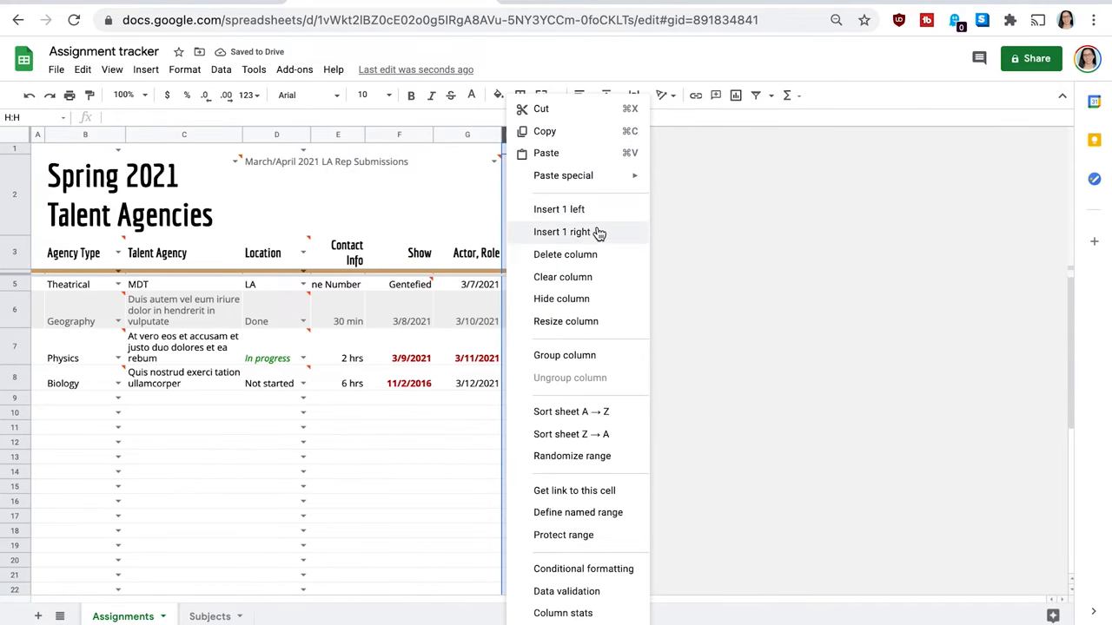
{"action": "left_click", "coordinate": [563, 233]}
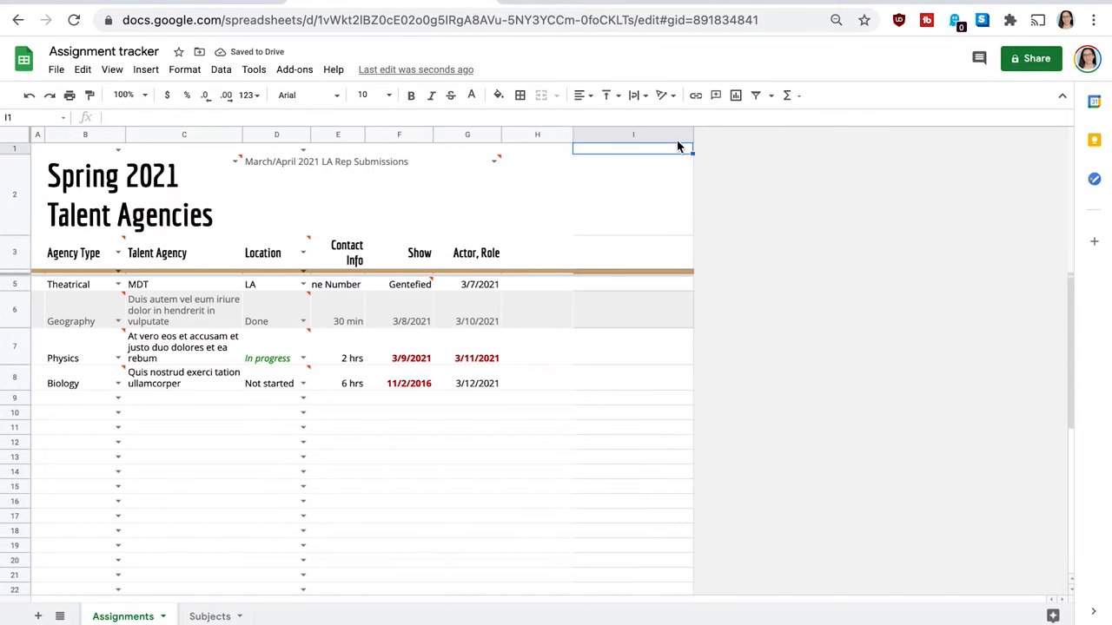
{"action": "right_click", "coordinate": [633, 148]}
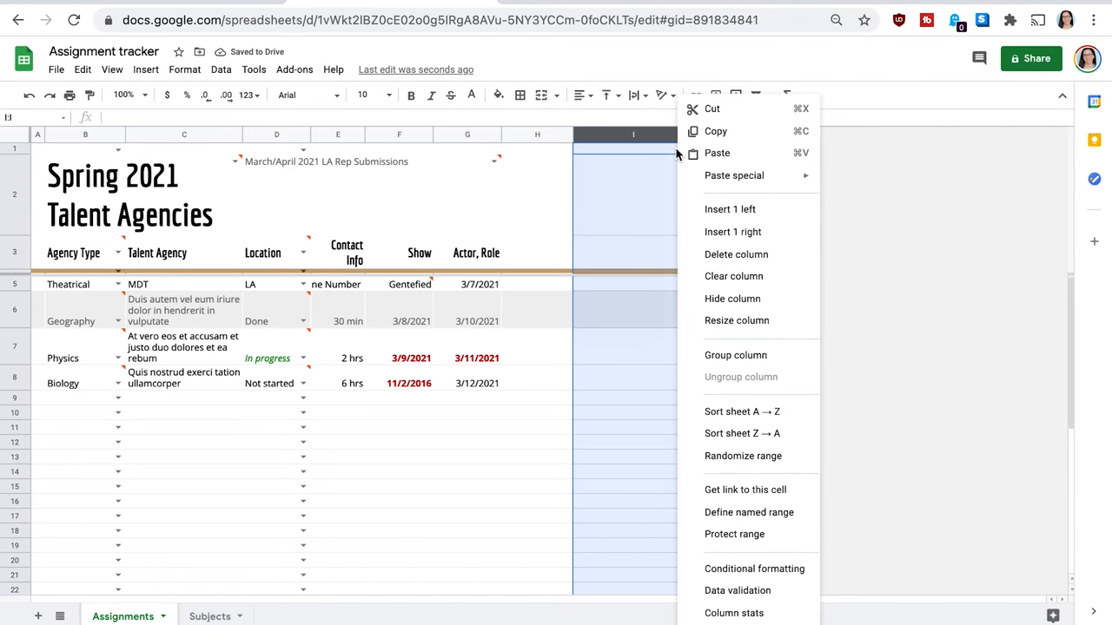
{"action": "mouse_move", "coordinate": [744, 210]}
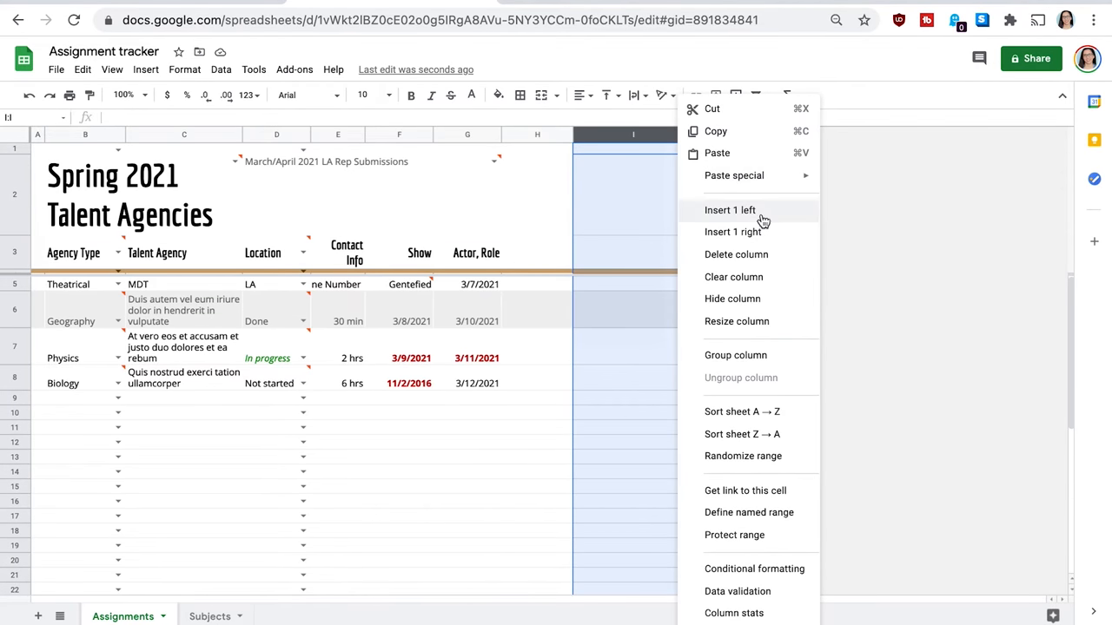
{"action": "left_click", "coordinate": [730, 210]}
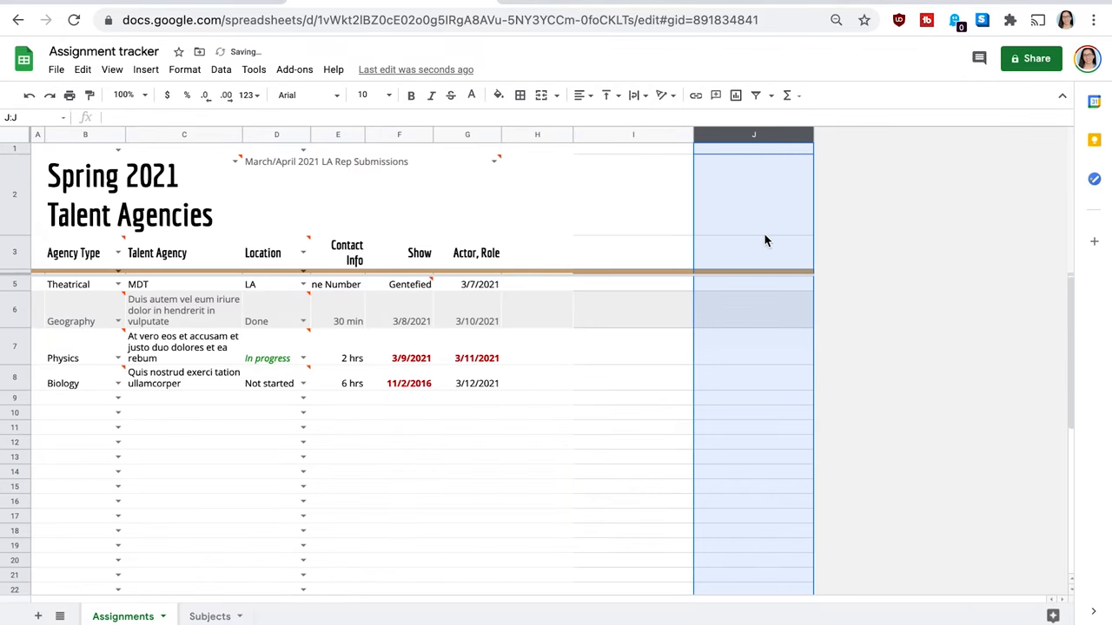
{"action": "type", "text": "R"}
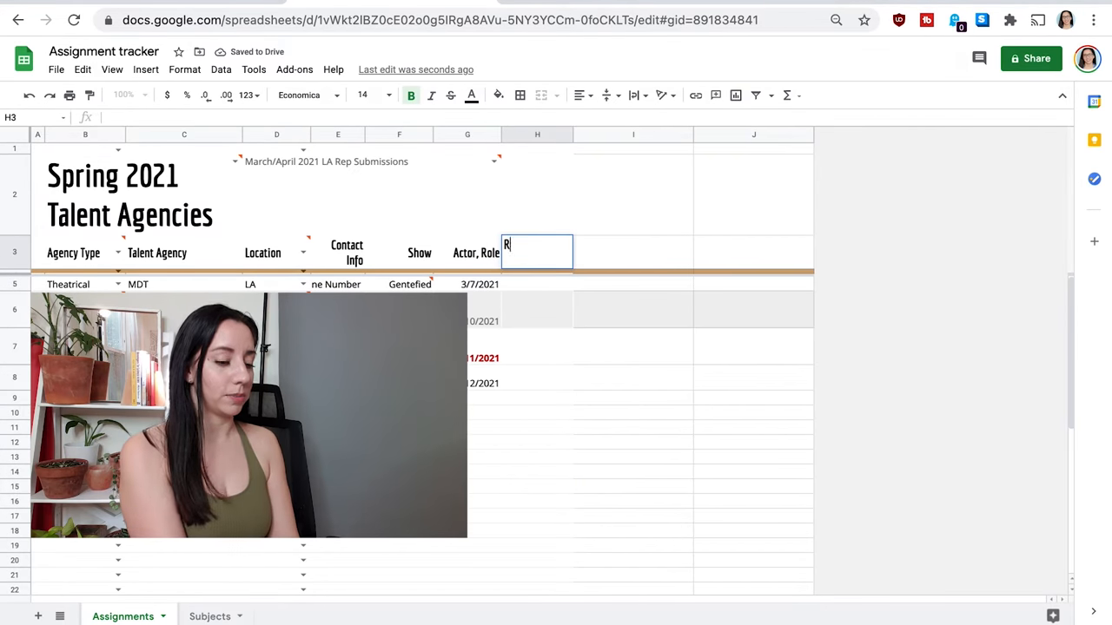
{"action": "type", "text": "ep"}
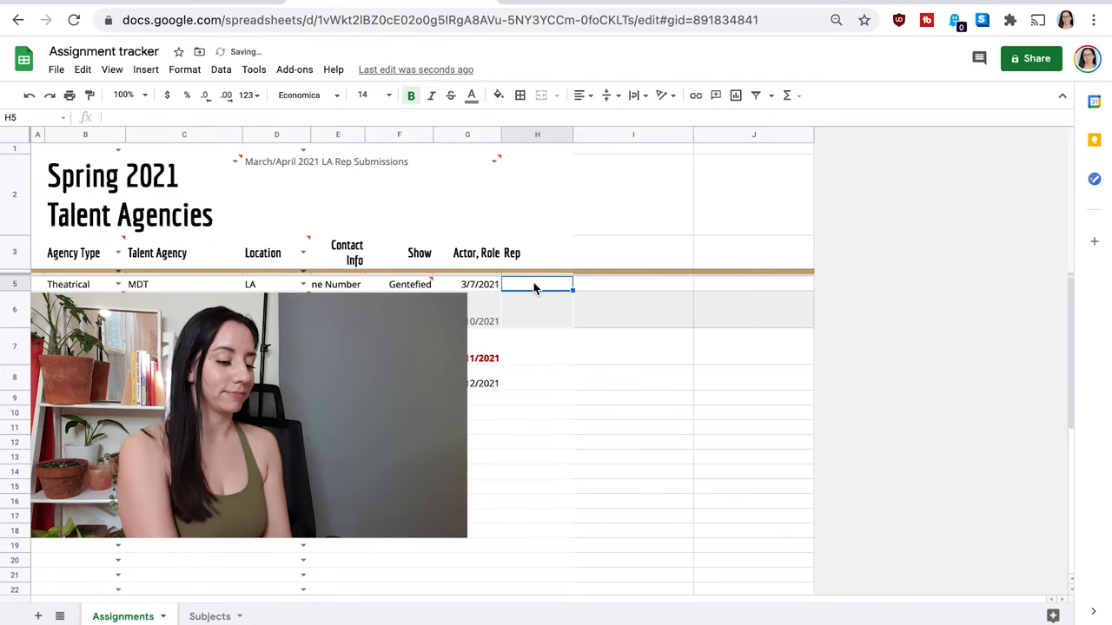
{"action": "type", "text": "Nancy Lopez"}
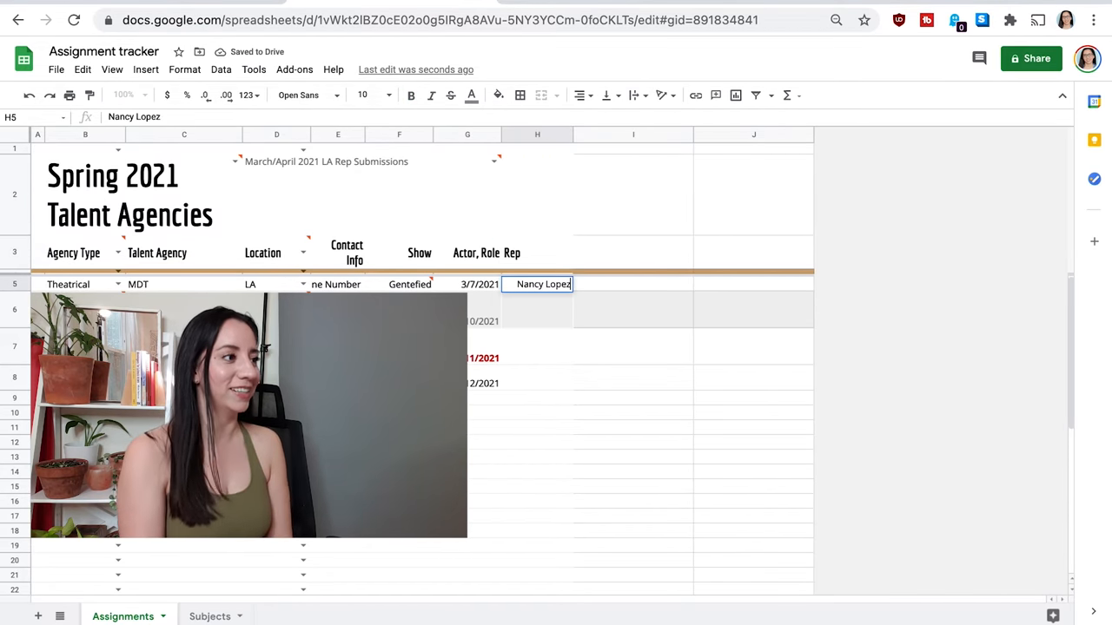
{"action": "left_click", "coordinate": [537, 254]}
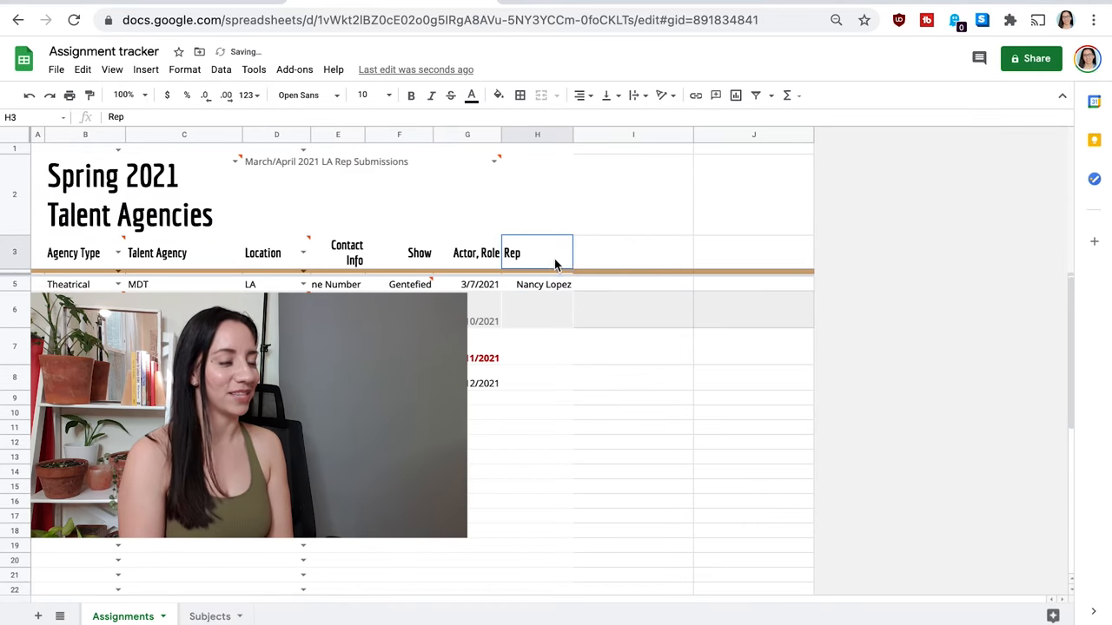
- Head column I 'Date' and record 03/10/2021 for the MDT row
{"action": "left_click", "coordinate": [632, 254]}
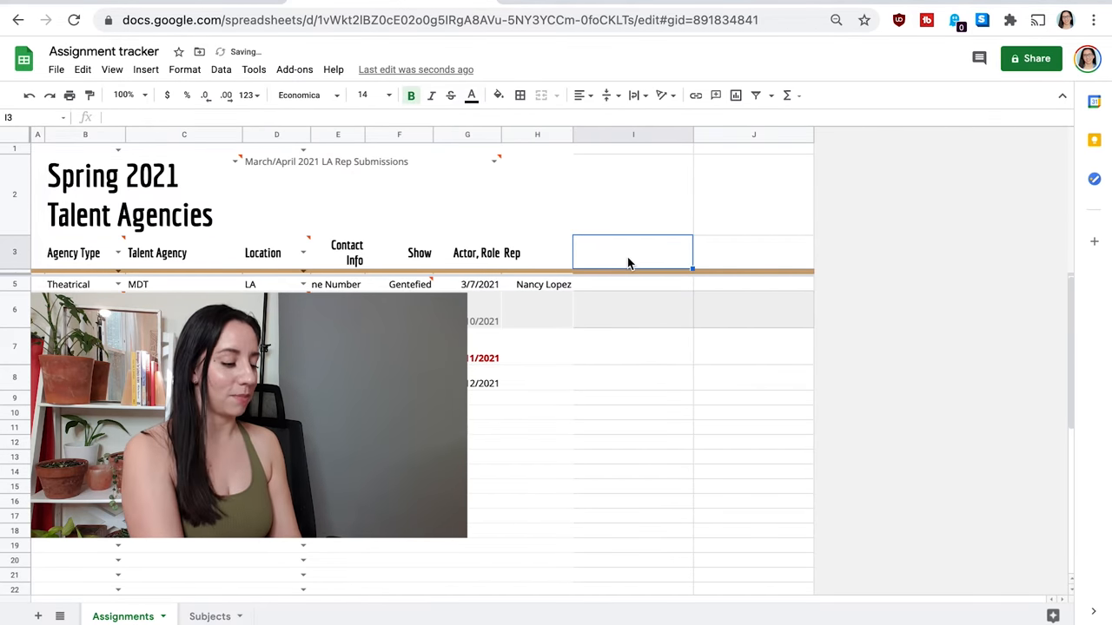
{"action": "type", "text": "Date"}
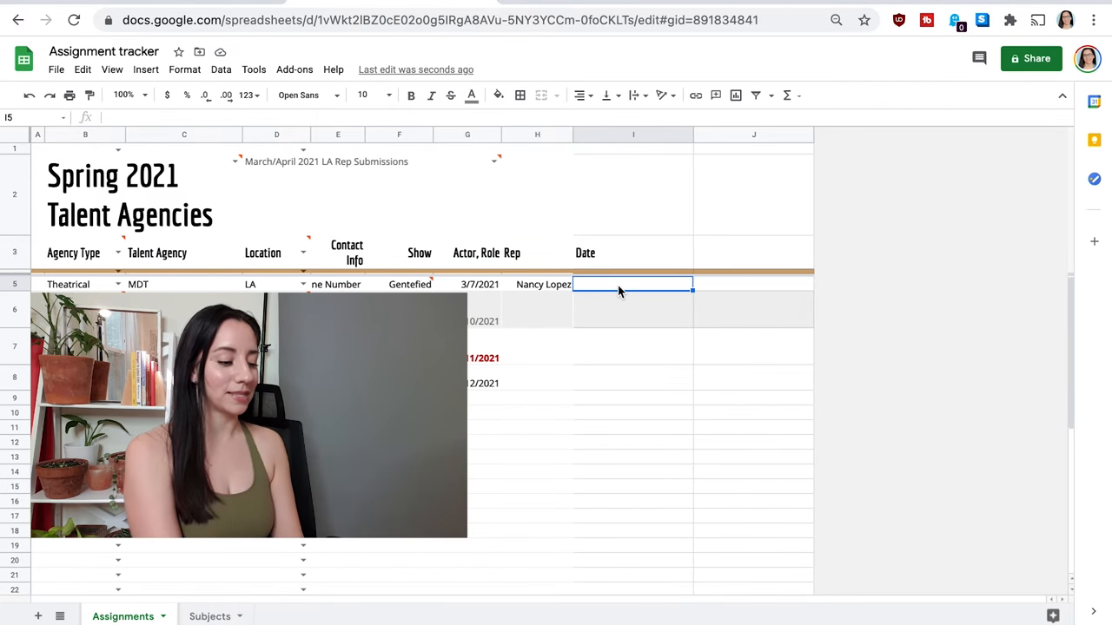
{"action": "type", "text": "03/10/20"}
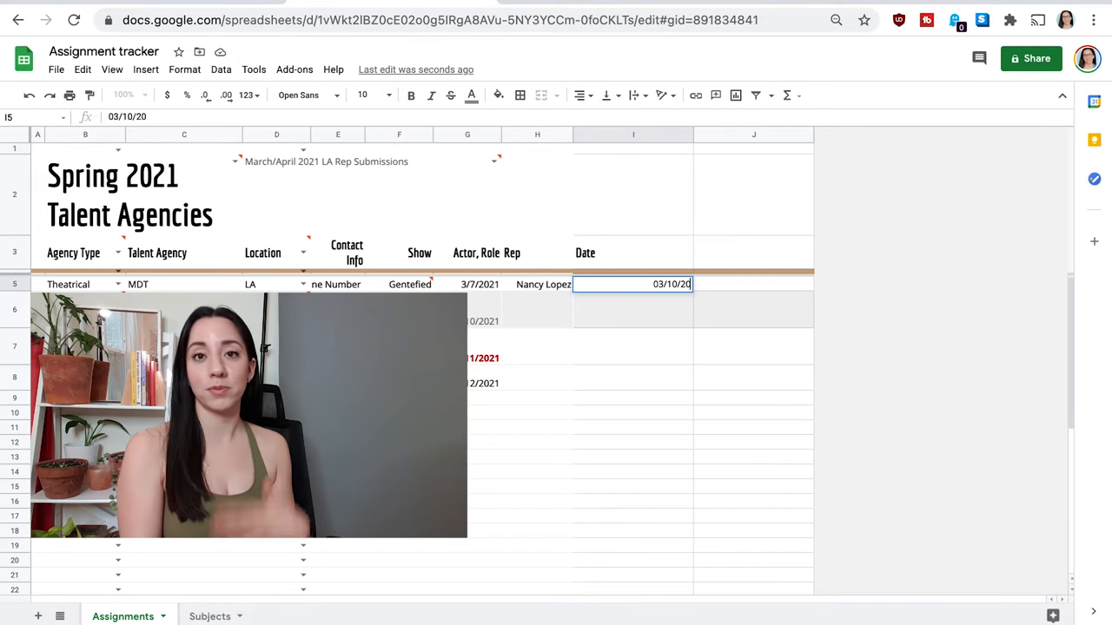
{"action": "type", "text": "21"}
{"action": "key", "text": "enter"}
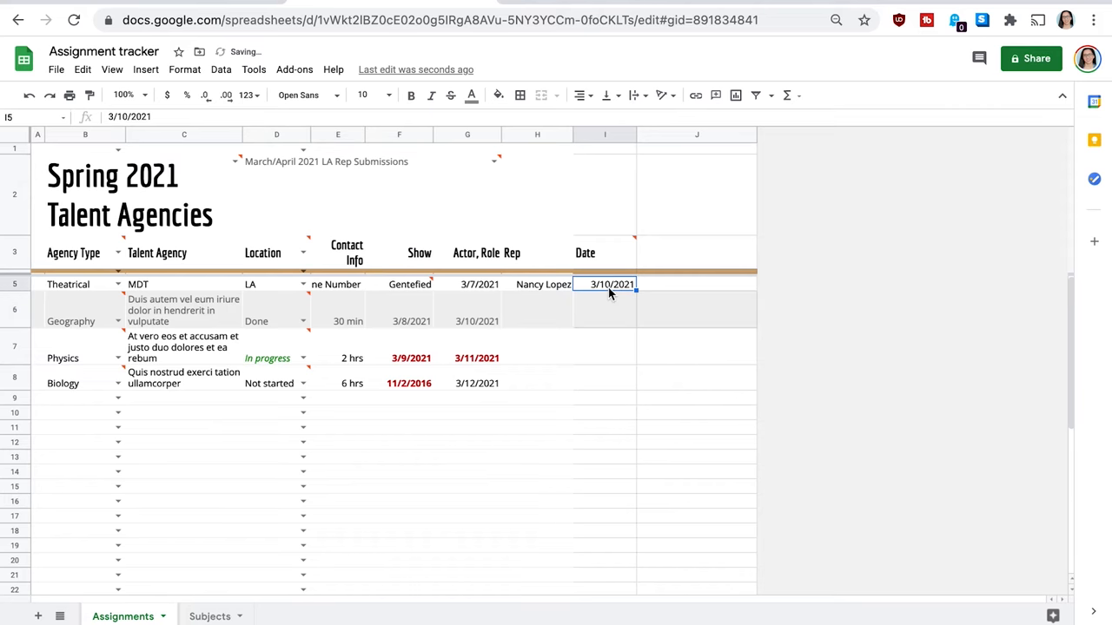
{"action": "left_click", "coordinate": [604, 309]}
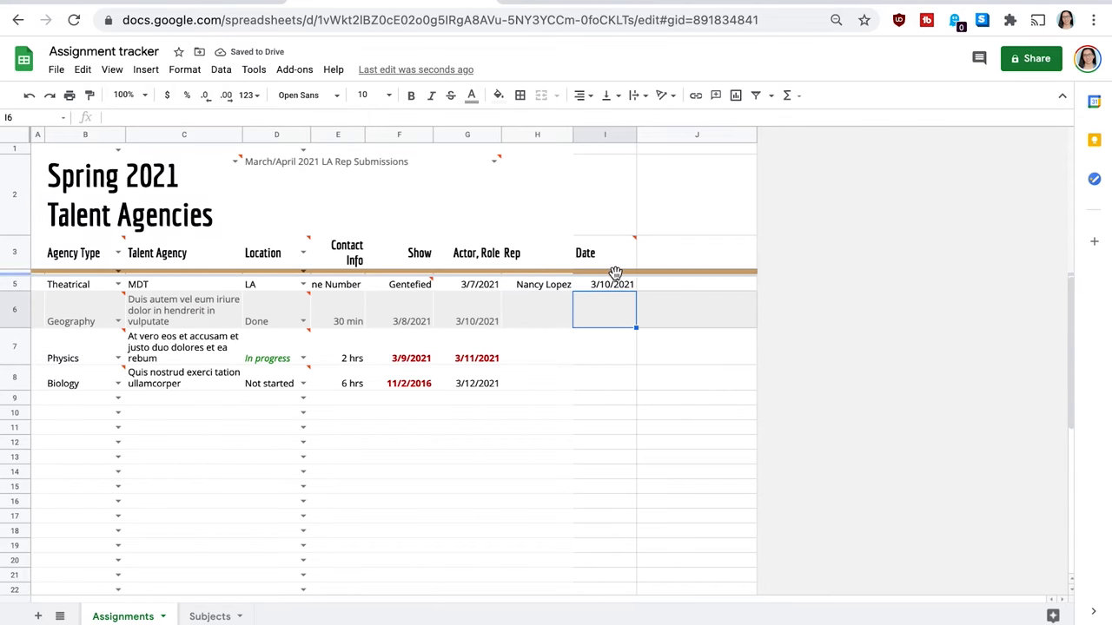
{"action": "mouse_move", "coordinate": [629, 321]}
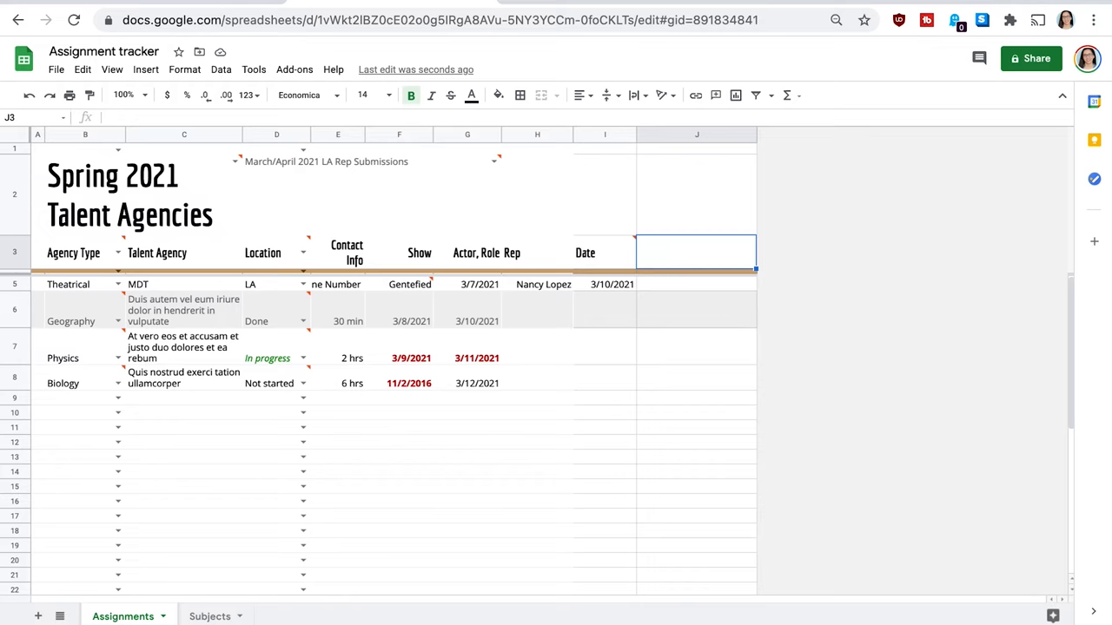
- Head column J 'Submission Date' and record 3/20/2021 for the MDT row
{"action": "type", "text": "Submission Date"}
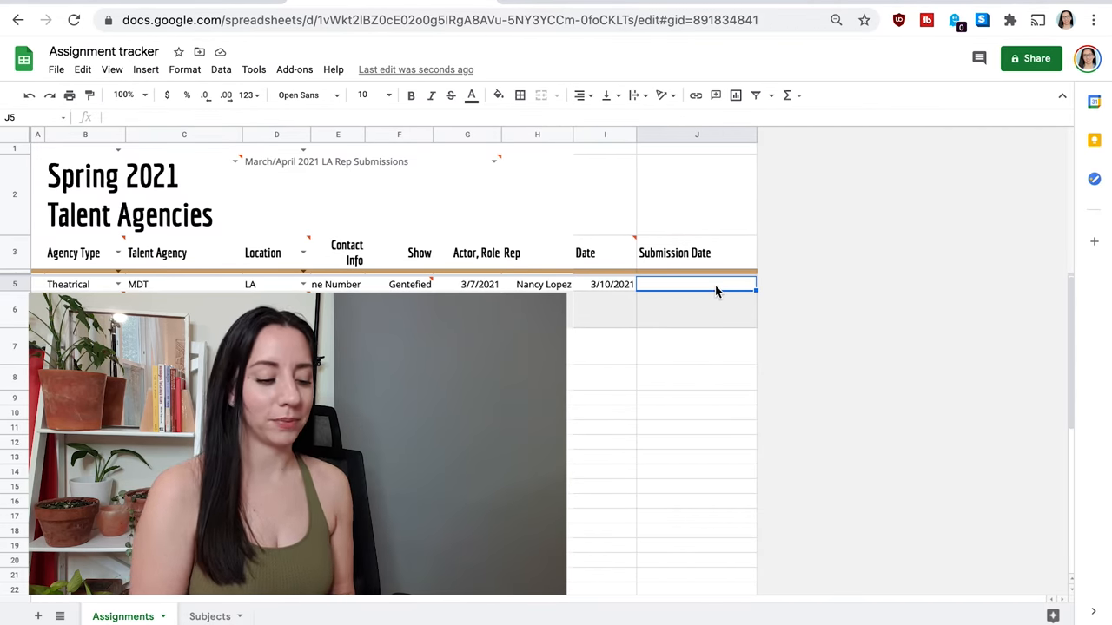
{"action": "type", "text": "04"}
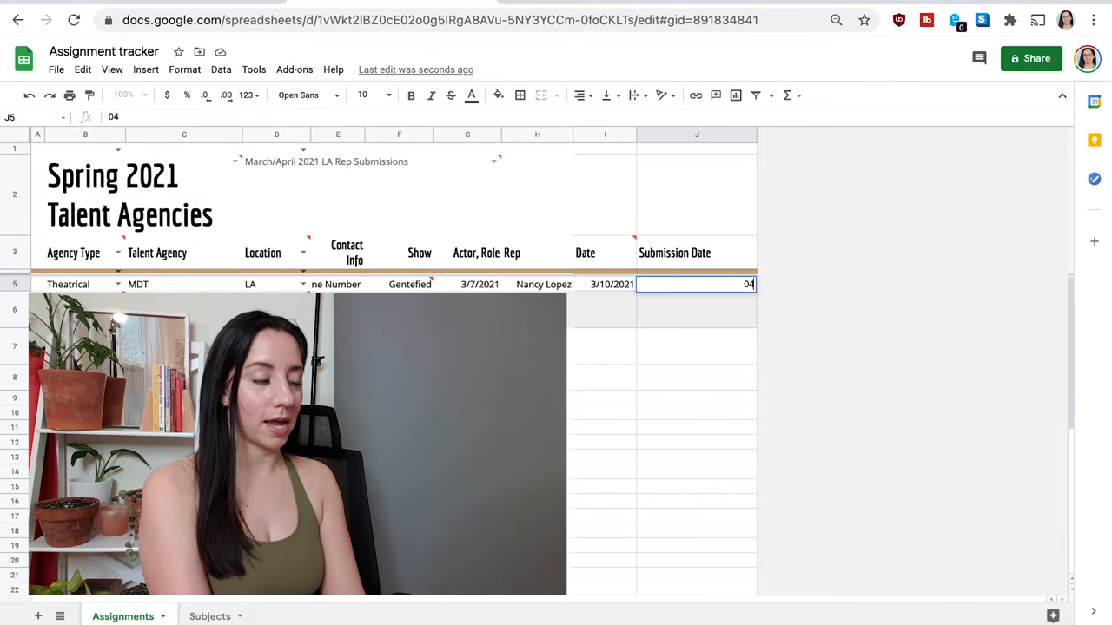
{"action": "type", "text": "03/"}
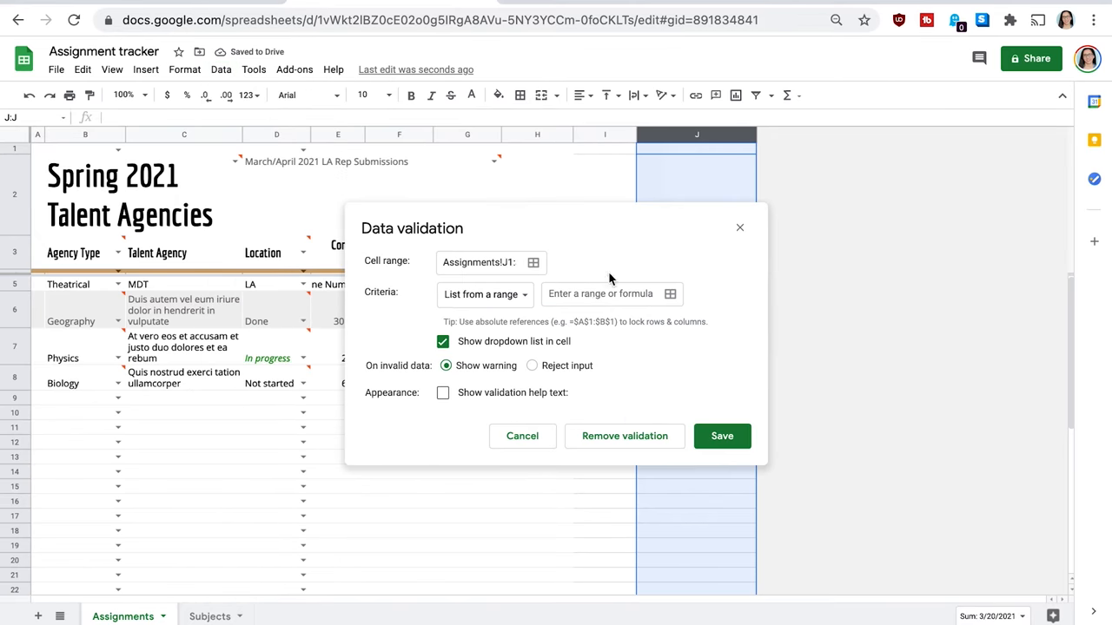
- Restrict the Submission Date column to valid dates via data validation and save the rule
{"action": "left_click", "coordinate": [483, 294]}
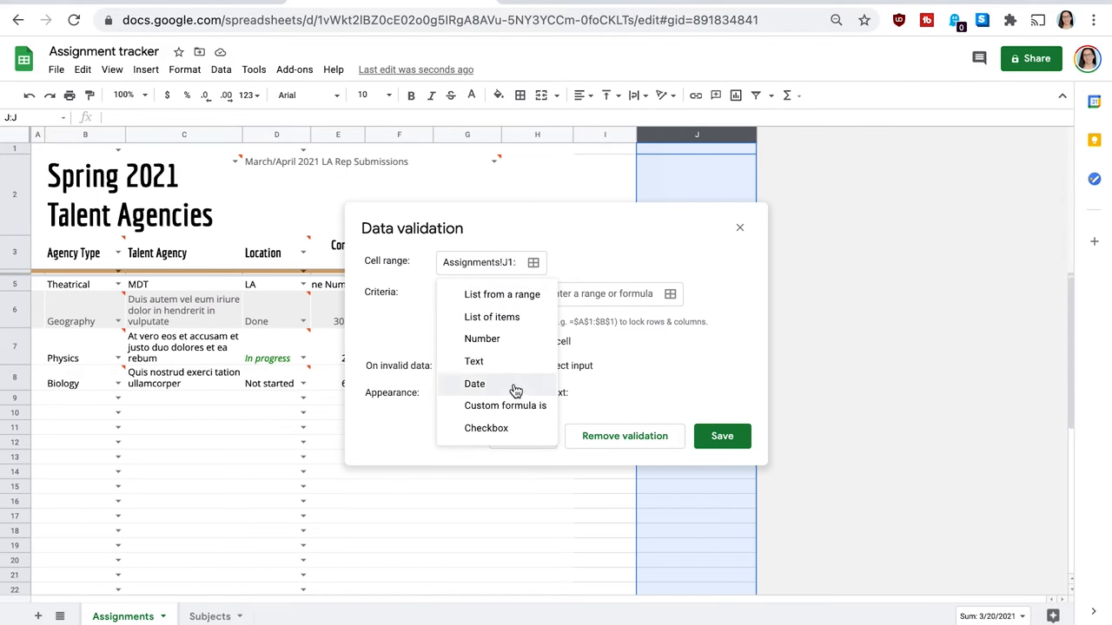
{"action": "left_click", "coordinate": [474, 384]}
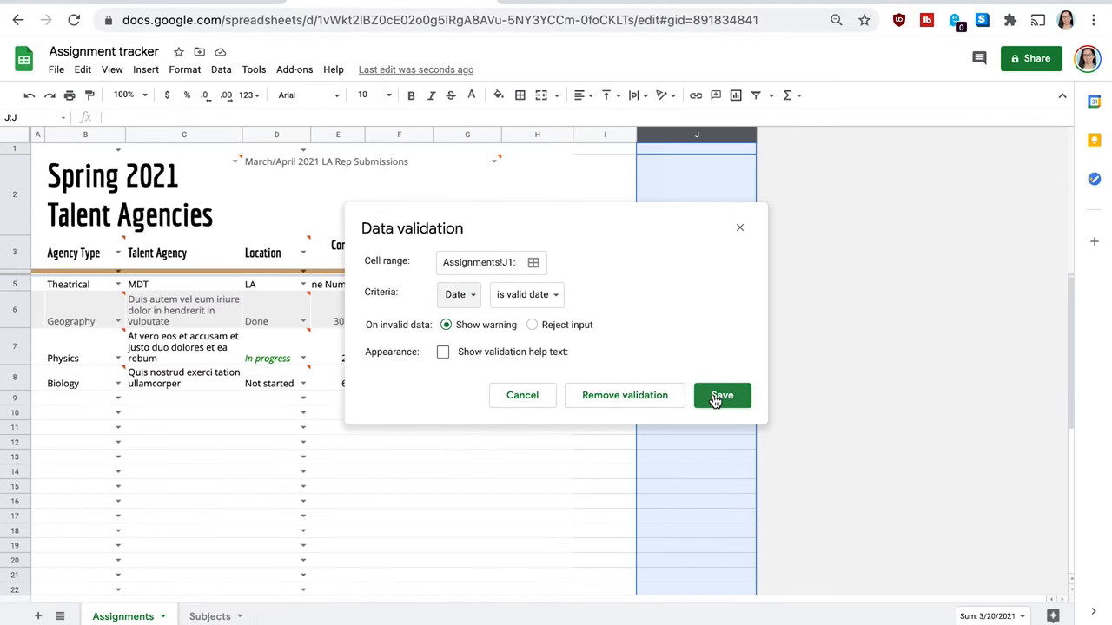
{"action": "left_click", "coordinate": [721, 396]}
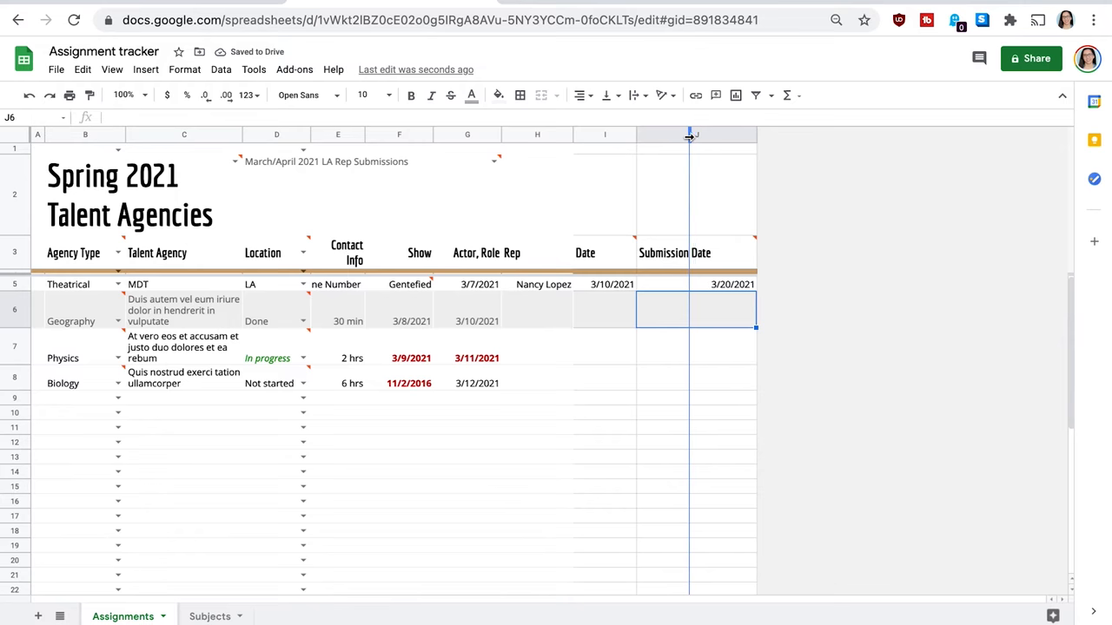
{"action": "left_click", "coordinate": [740, 254]}
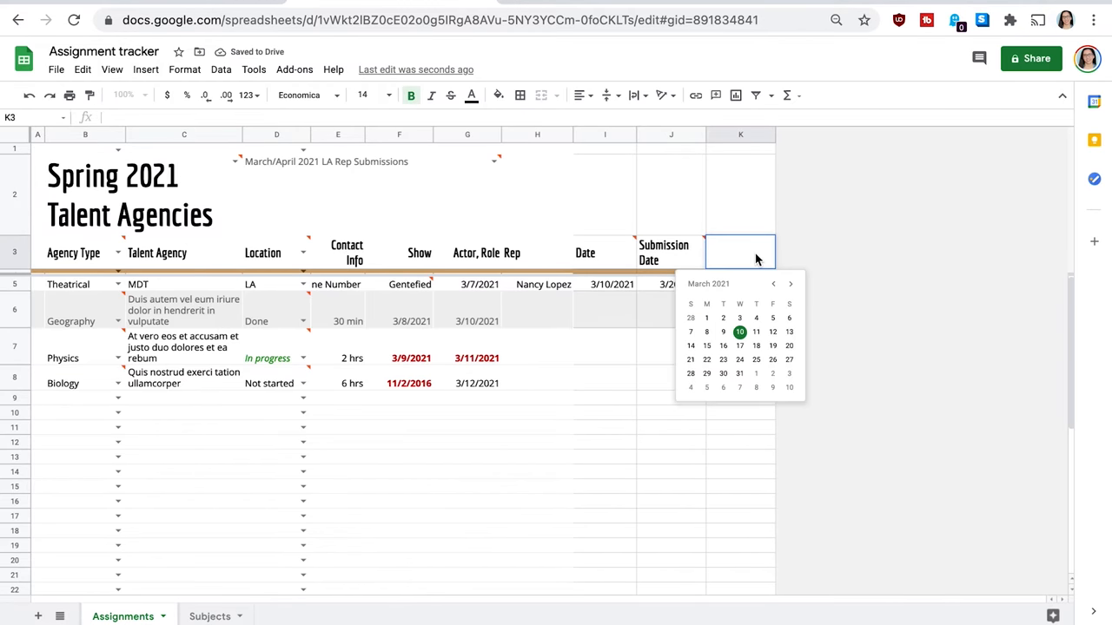
- Head column K 'Sub Type' and list 'Post card, Email, Online Sub' as its dropdown items
{"action": "type", "text": "Sub T"}
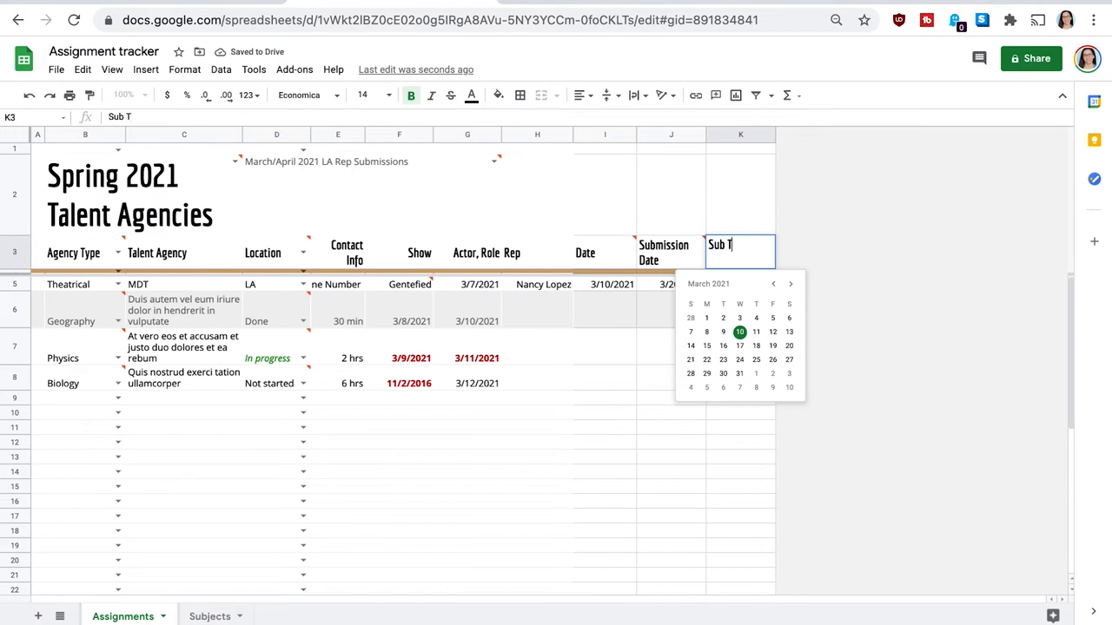
{"action": "type", "text": "ype"}
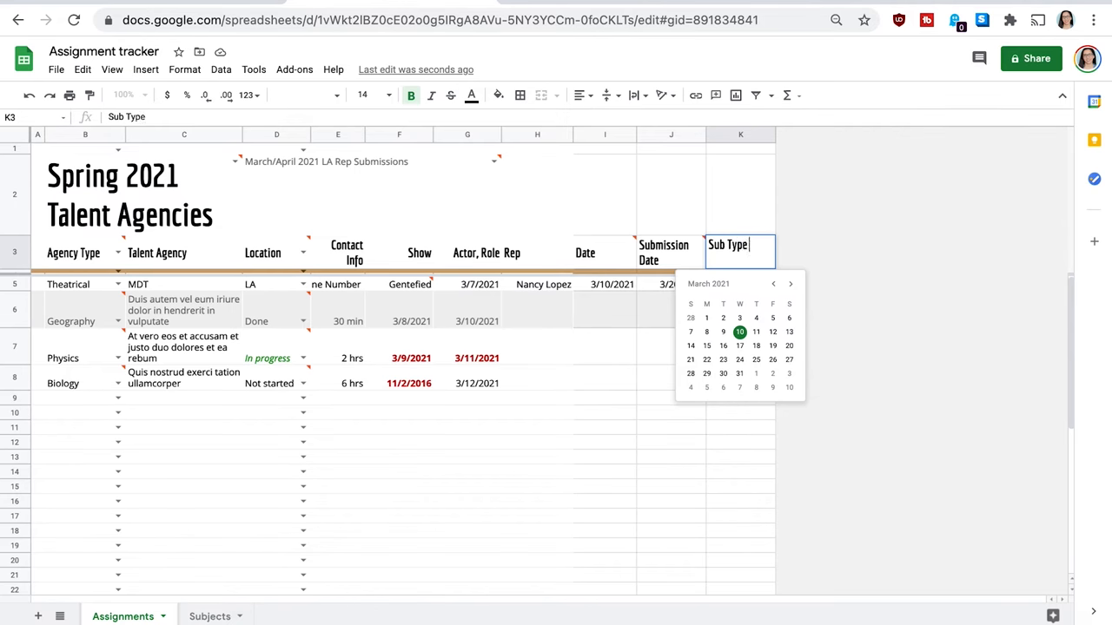
{"action": "mouse_move", "coordinate": [727, 179]}
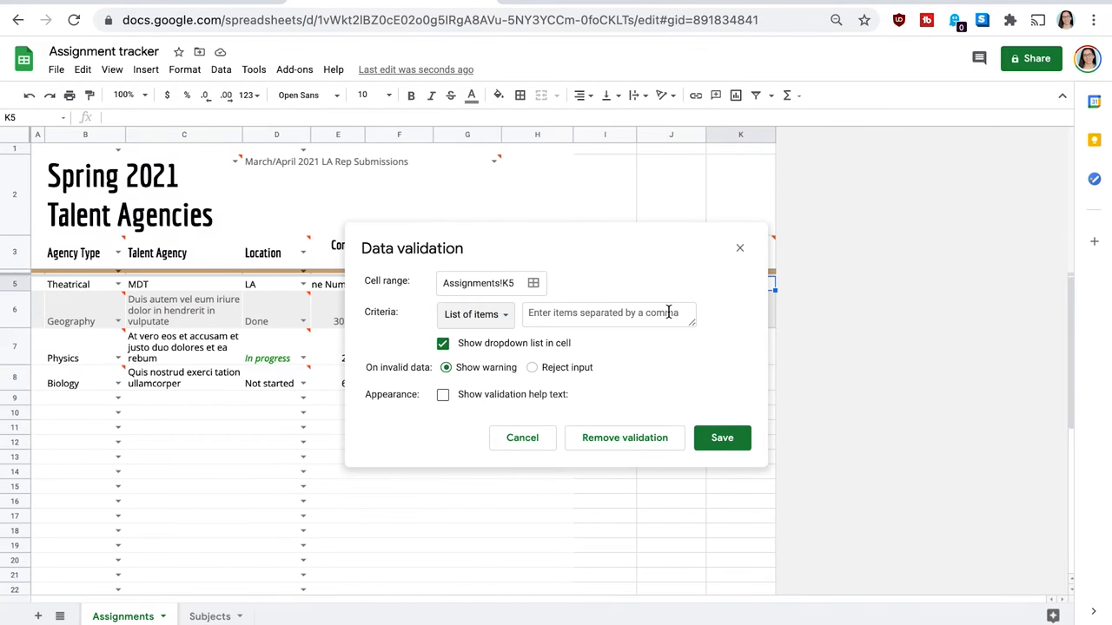
{"action": "type", "text": "Post"}
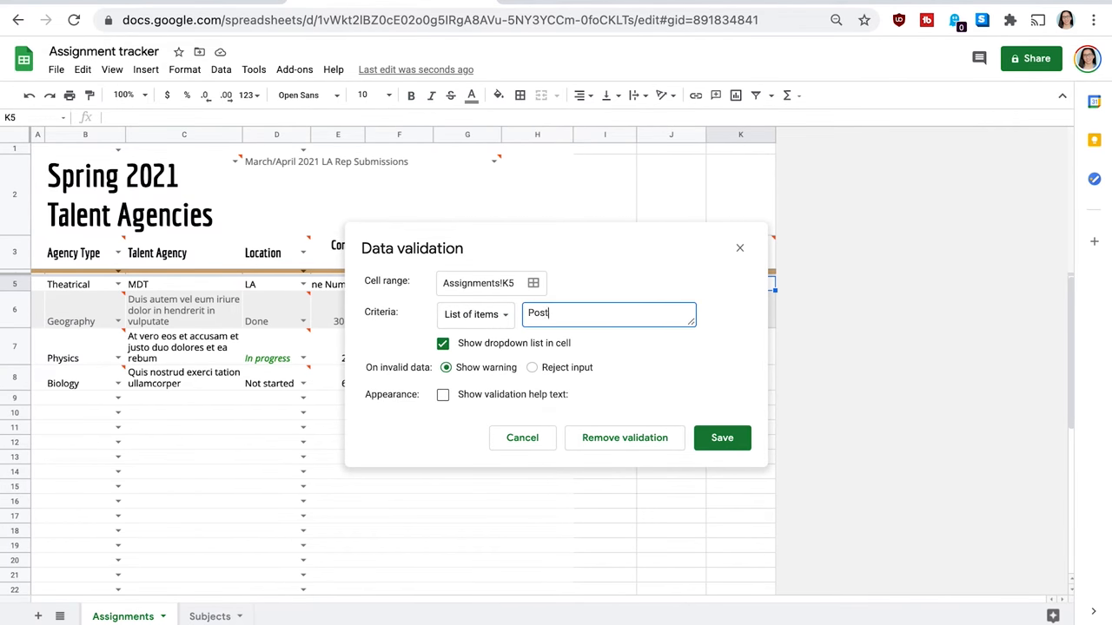
{"action": "type", "text": "card, Email"}
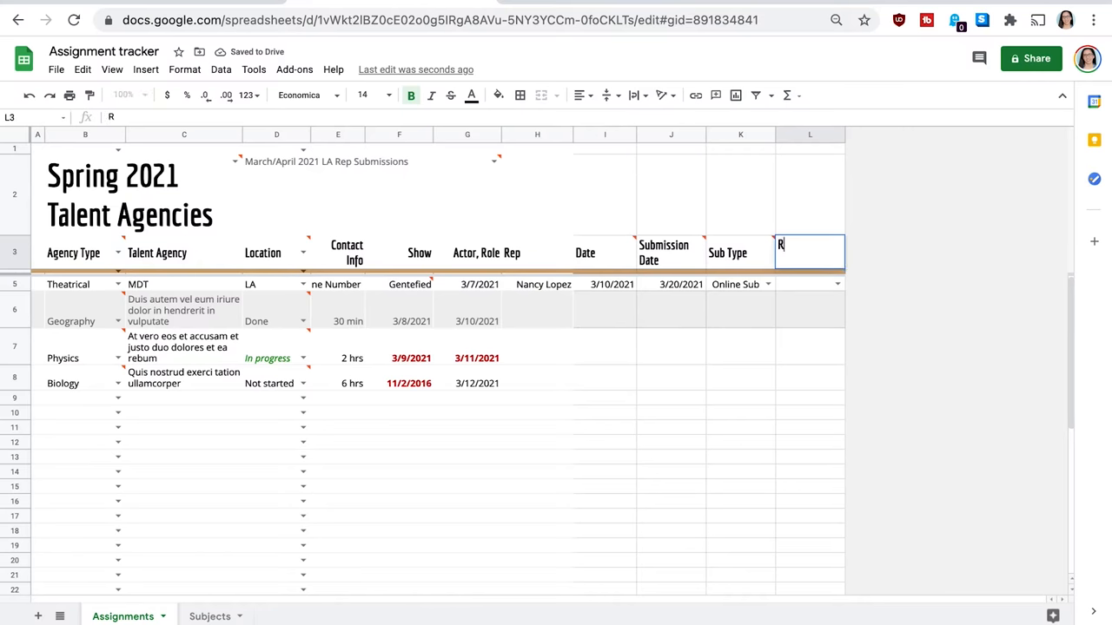
{"action": "type", "text": "ep Sub"}
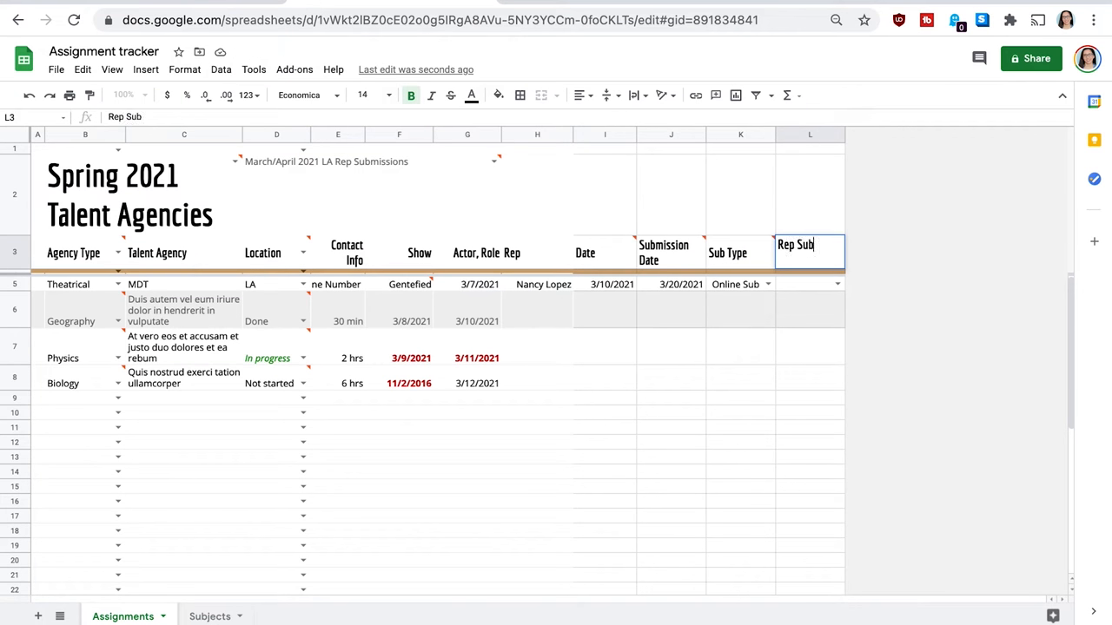
{"action": "type", "text": "To"}
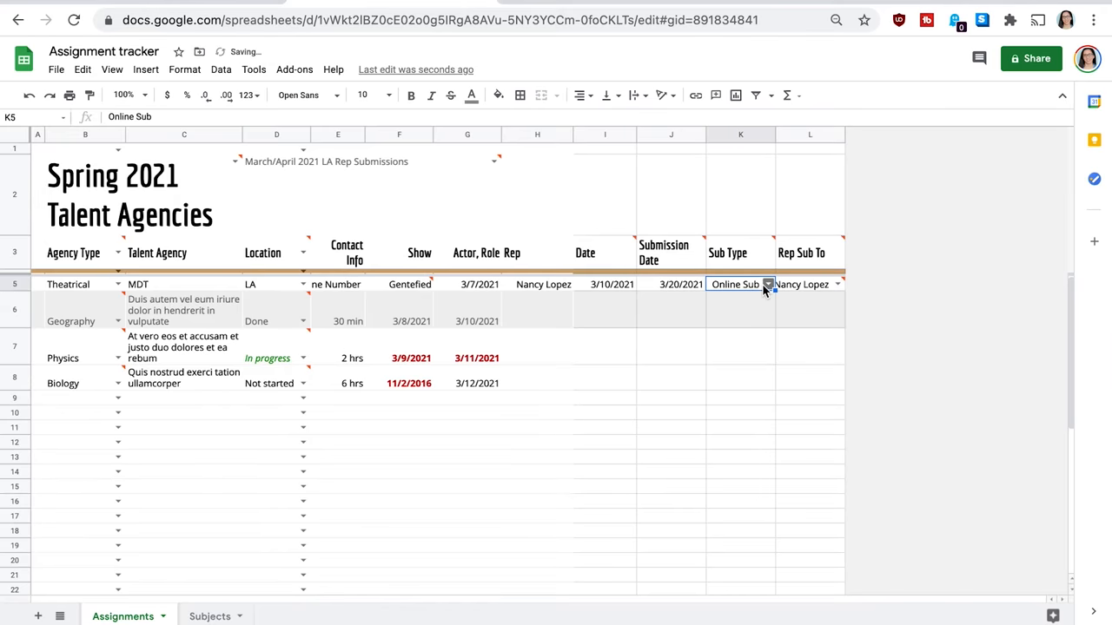
{"action": "left_click", "coordinate": [768, 284]}
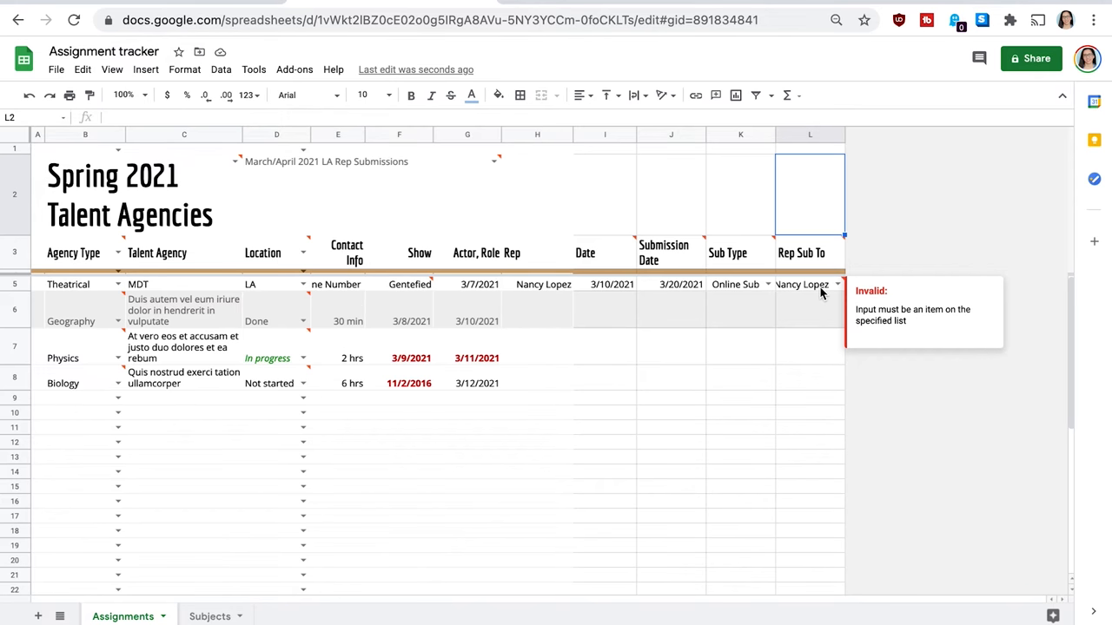
{"action": "left_click", "coordinate": [838, 285]}
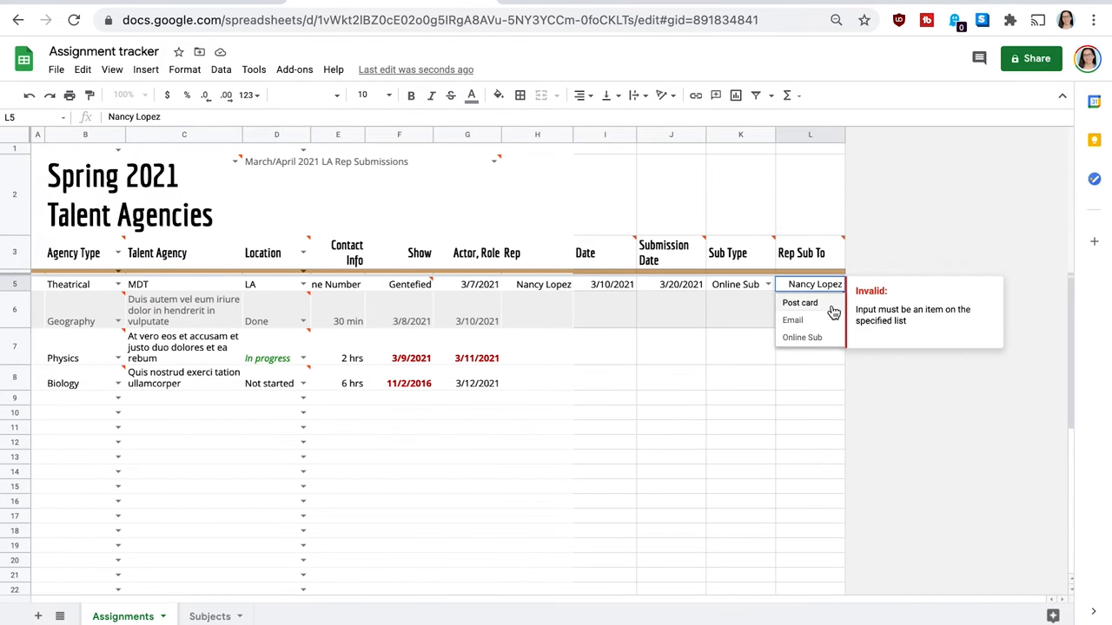
{"action": "mouse_move", "coordinate": [827, 313]}
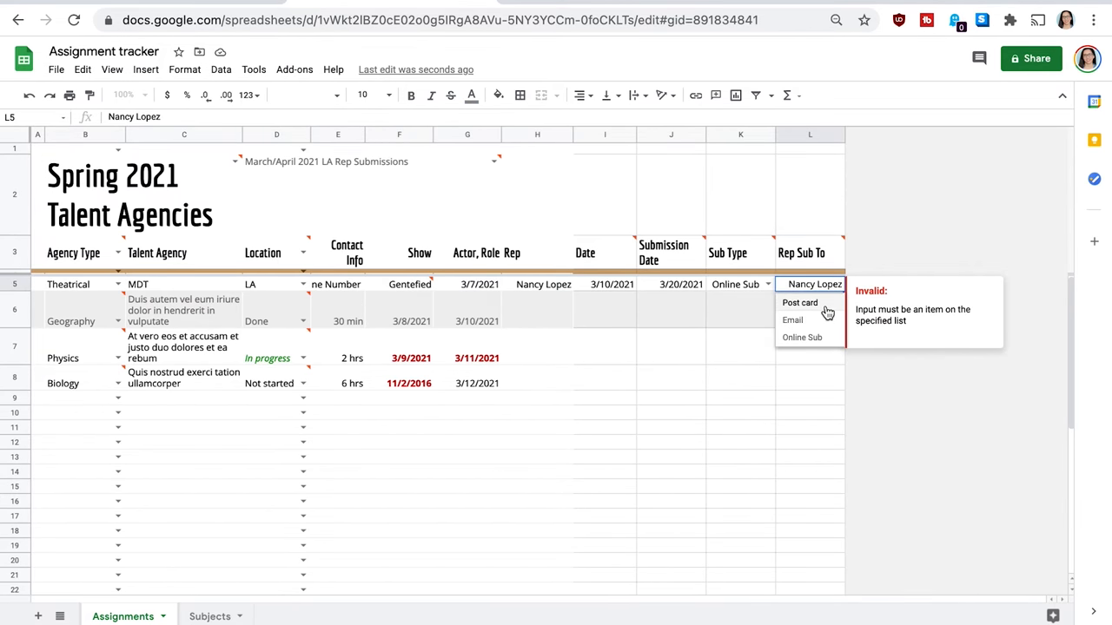
{"action": "mouse_move", "coordinate": [792, 319]}
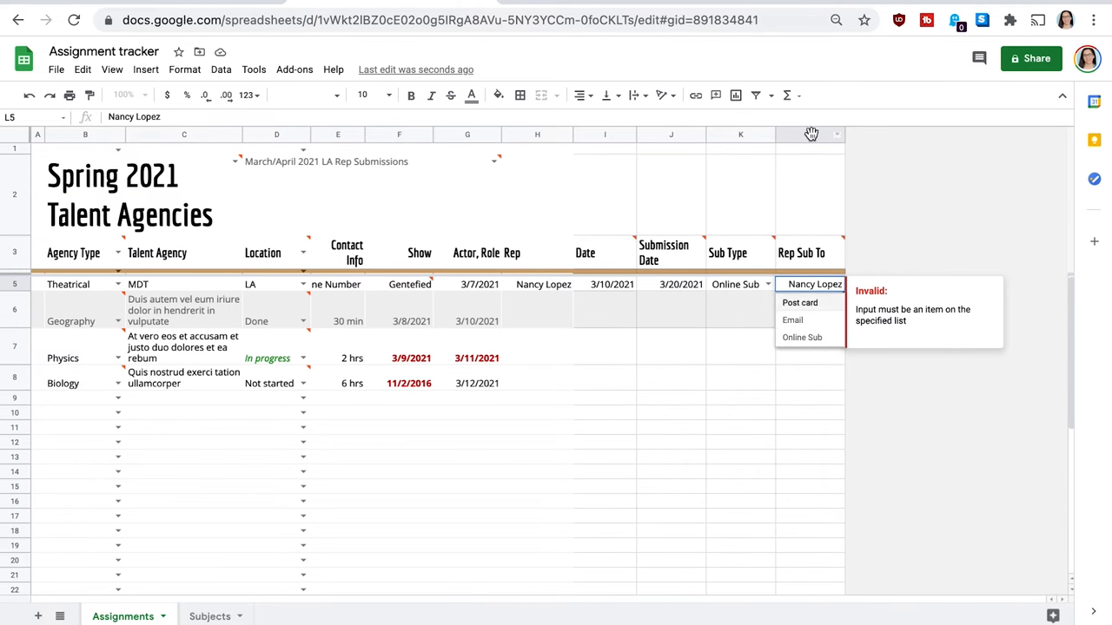
{"action": "left_click", "coordinate": [879, 285]}
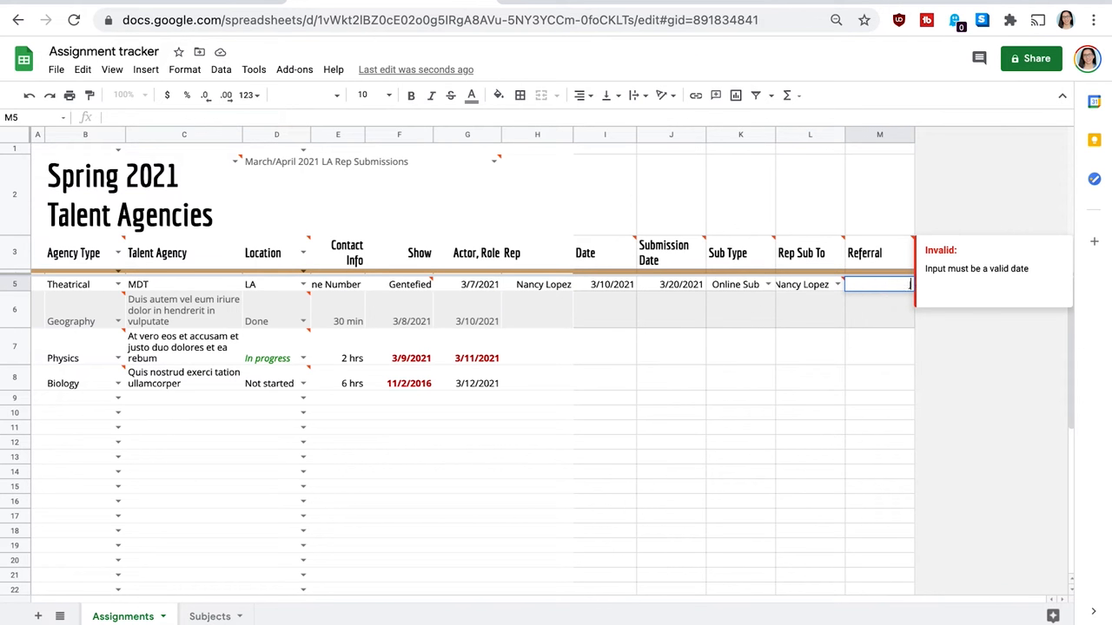
{"action": "type", "text": "Jasmine Willi"}
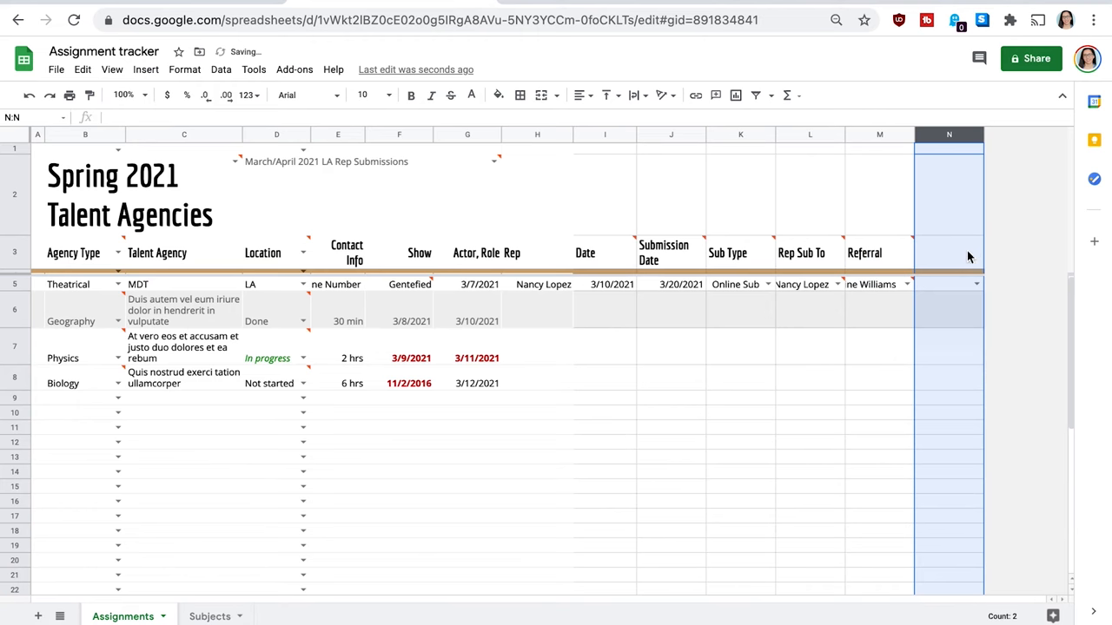
{"action": "left_click", "coordinate": [948, 253]}
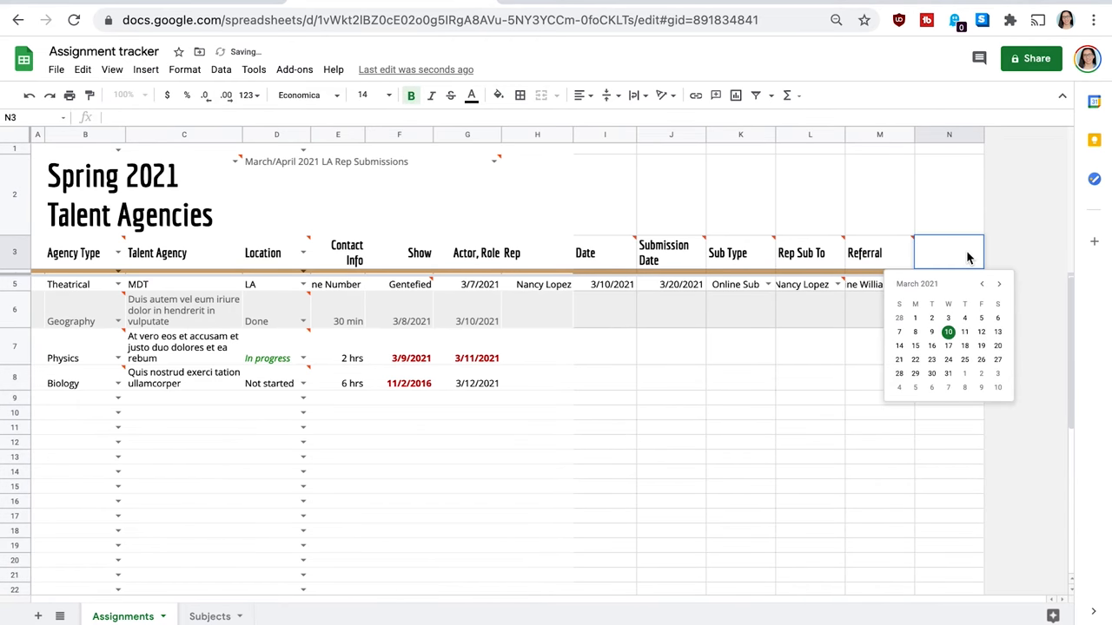
{"action": "type", "text": "Connec"}
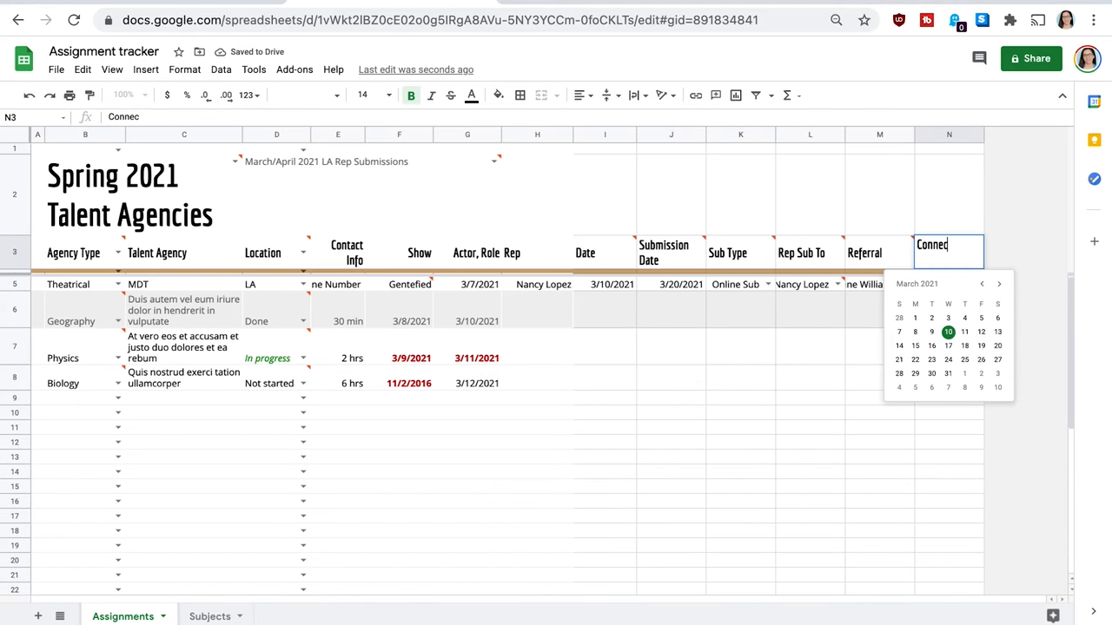
{"action": "key", "text": "enter"}
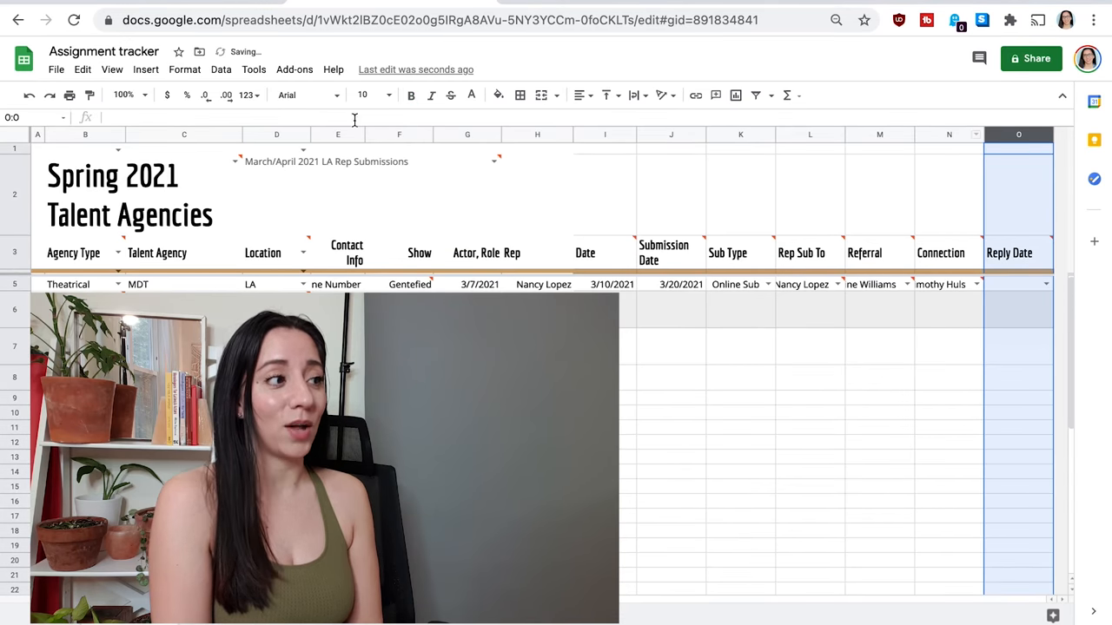
- Apply a date validation rule to the Reply Date column and save it
{"action": "left_click", "coordinate": [220, 69]}
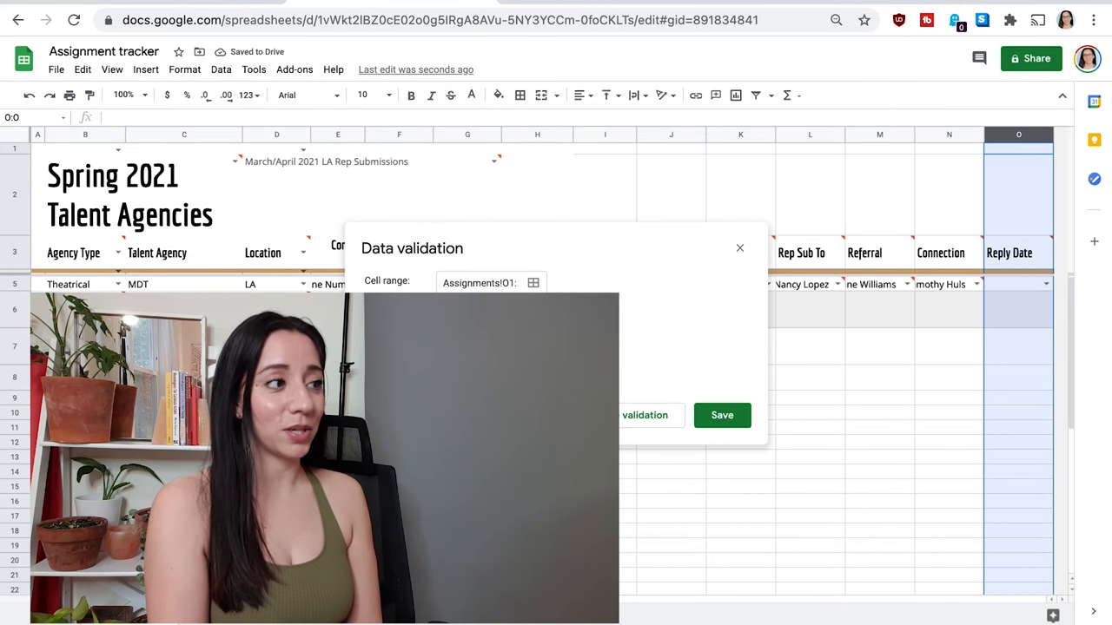
{"action": "left_click", "coordinate": [458, 313]}
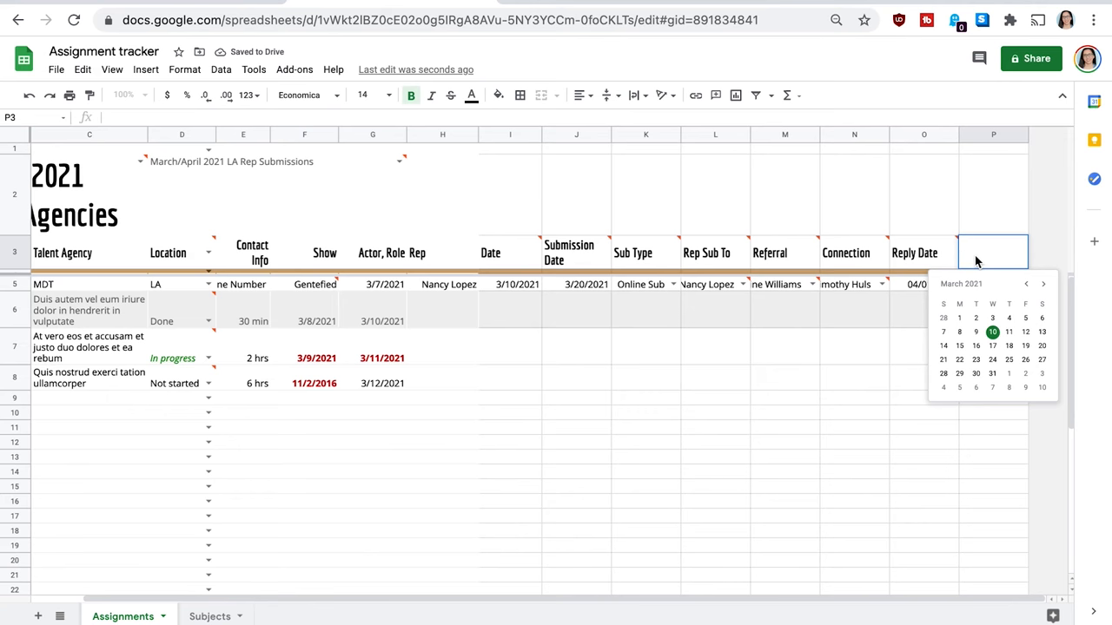
- Head column P 'Meeting' and begin a 'yes, no' list of allowed answers
{"action": "type", "text": "Meeting"}
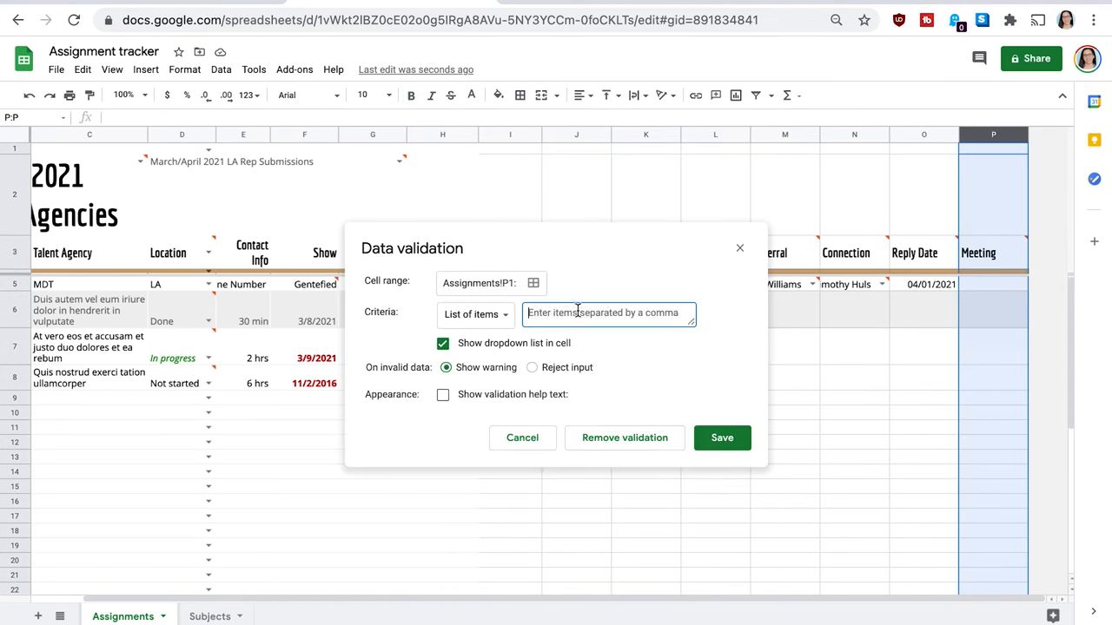
{"action": "type", "text": "yes, ni"}
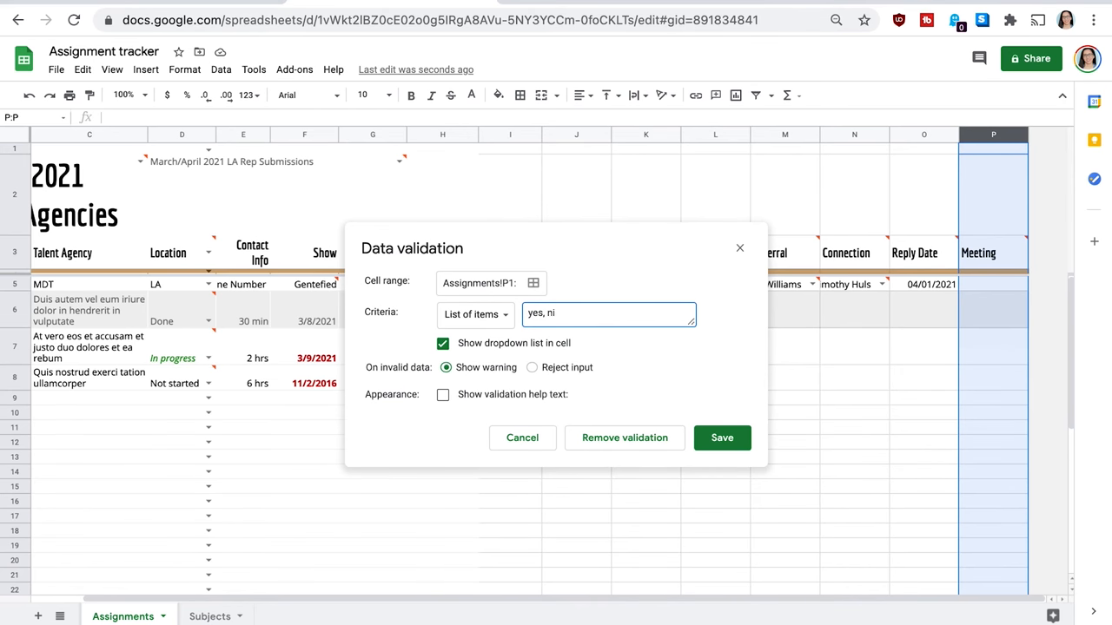